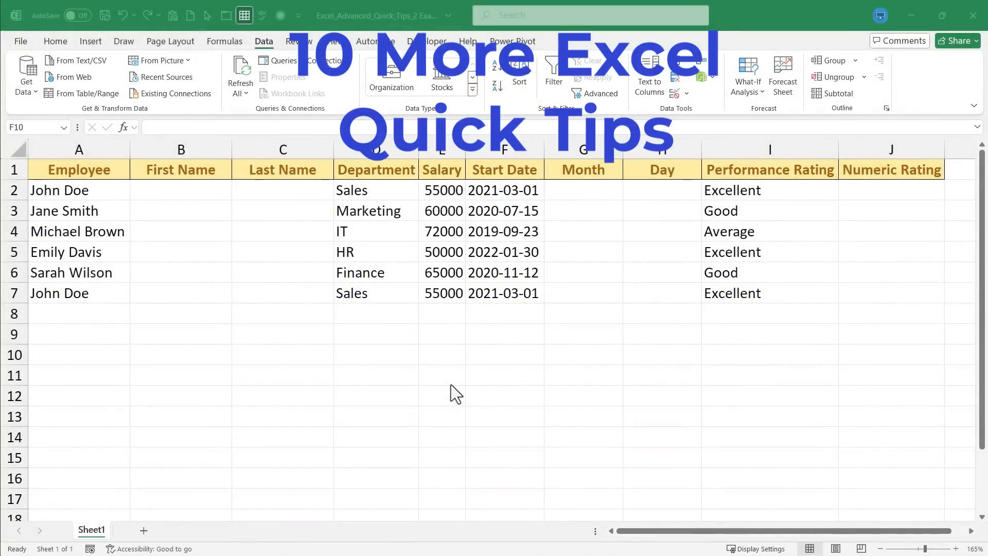
mouse_move(478, 238)
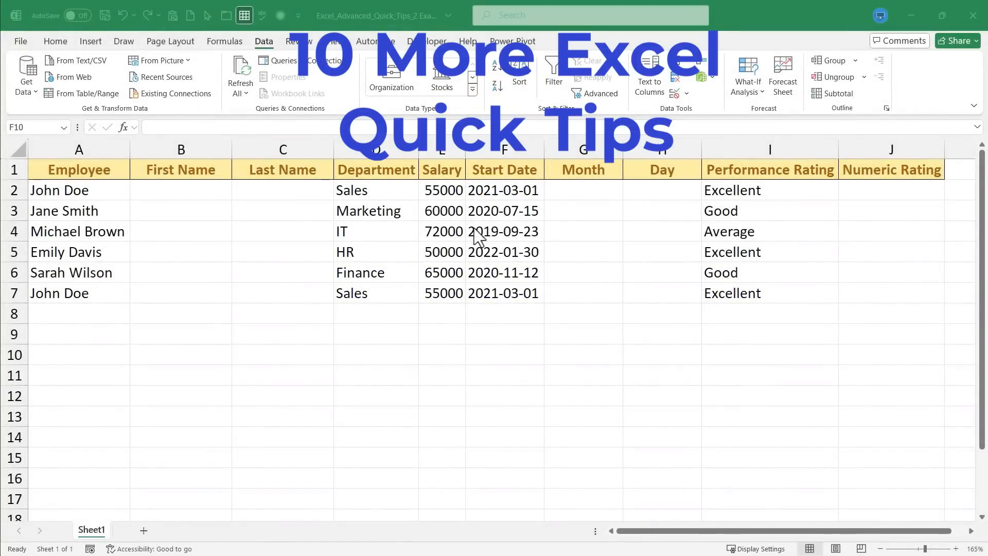
mouse_move(555, 181)
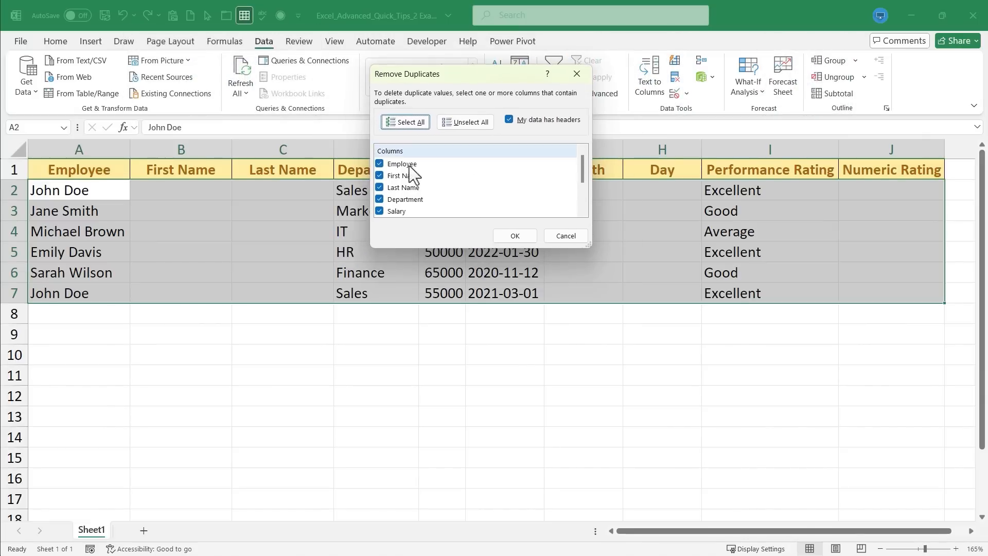
- Remove the duplicate John Doe row, leaving five unique employees, and dismiss the result message
scroll(down, 3)
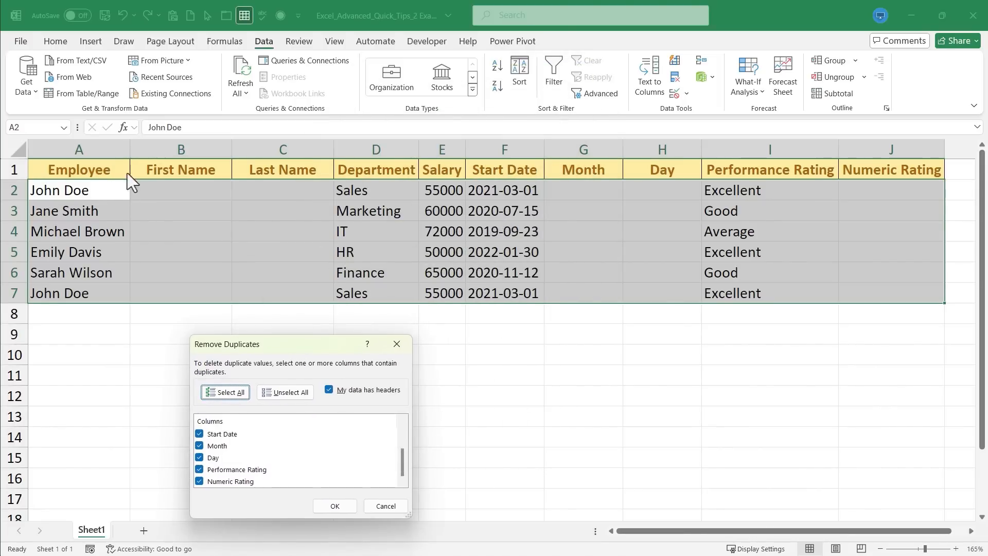
mouse_move(467, 196)
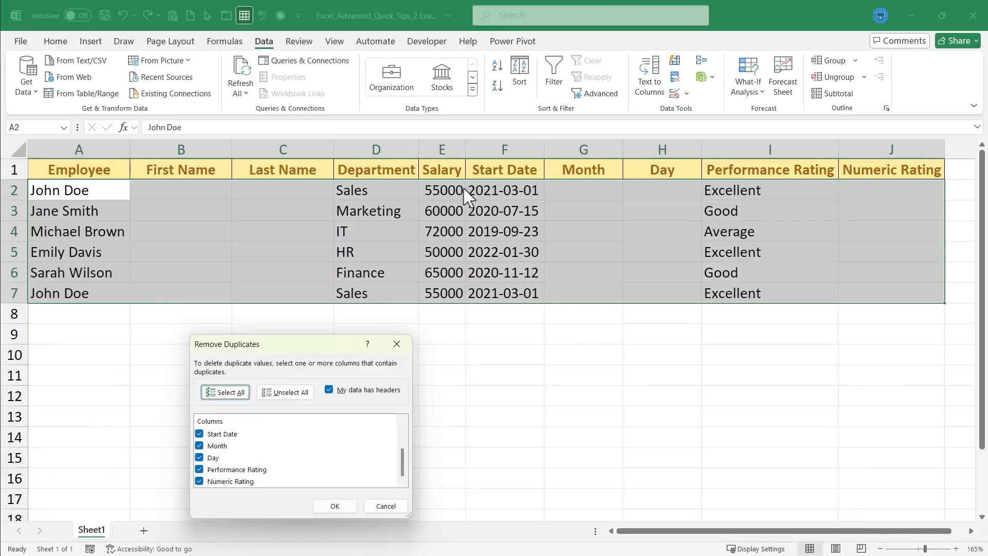
drag(227, 344, 490, 36)
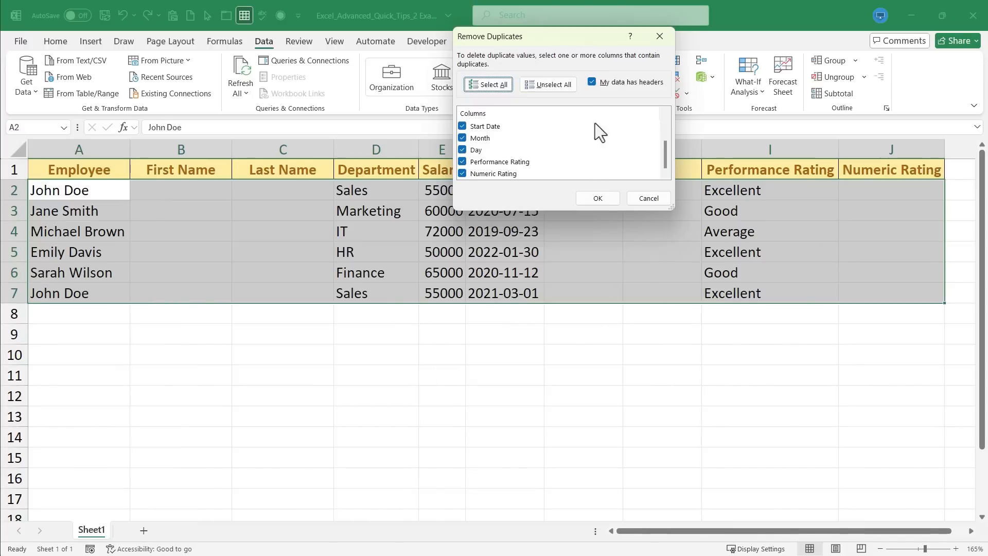
click(596, 198)
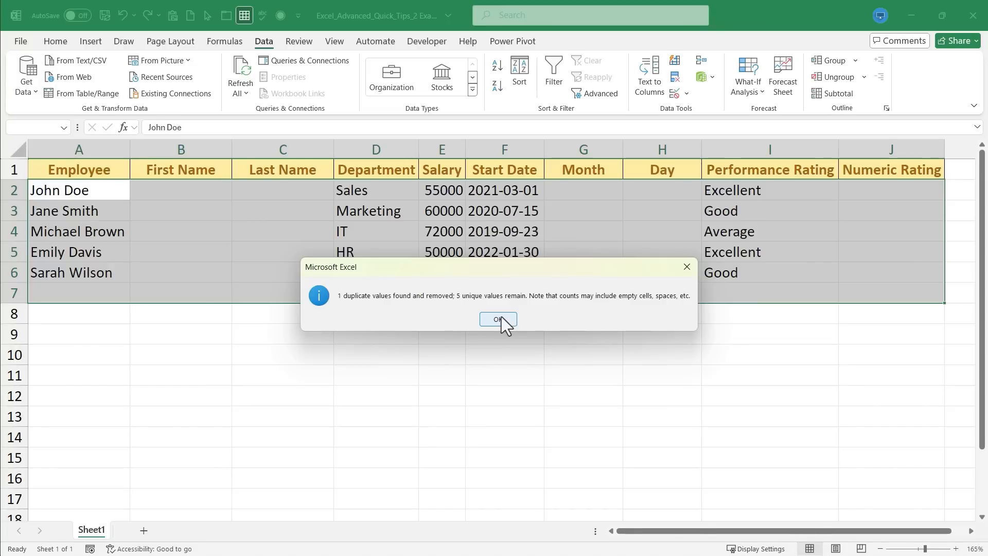
click(497, 319)
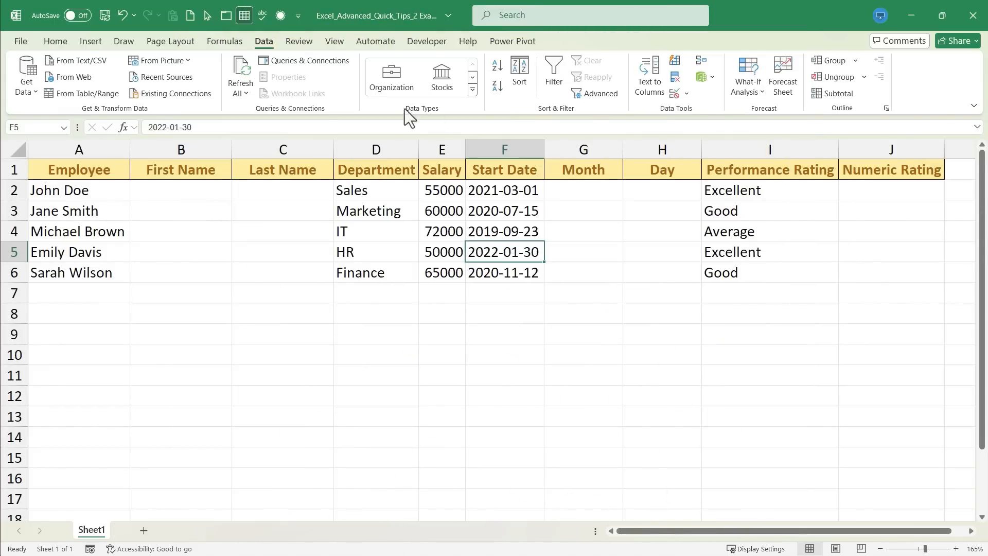
- Select the whole Start Date column F and start Text to Columns
click(91, 41)
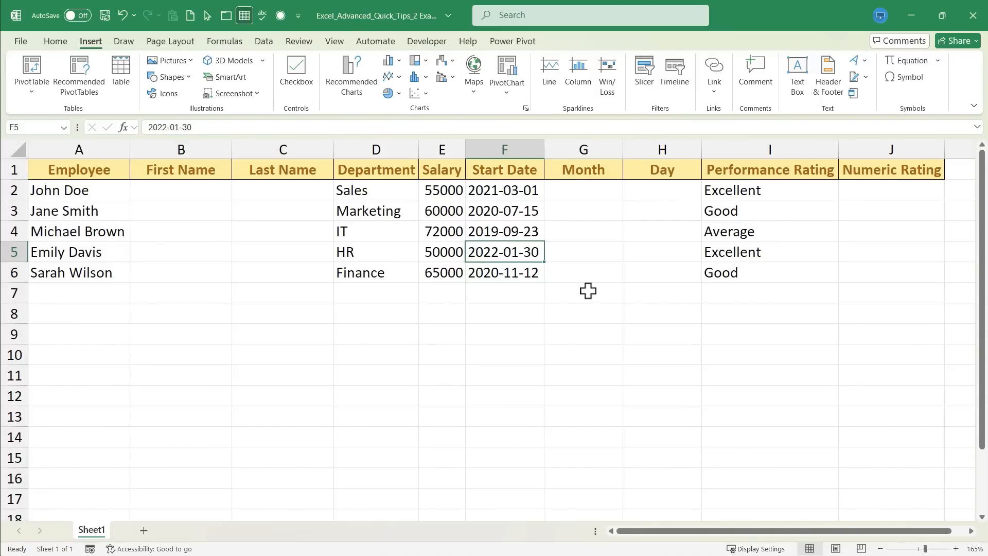
mouse_move(504, 148)
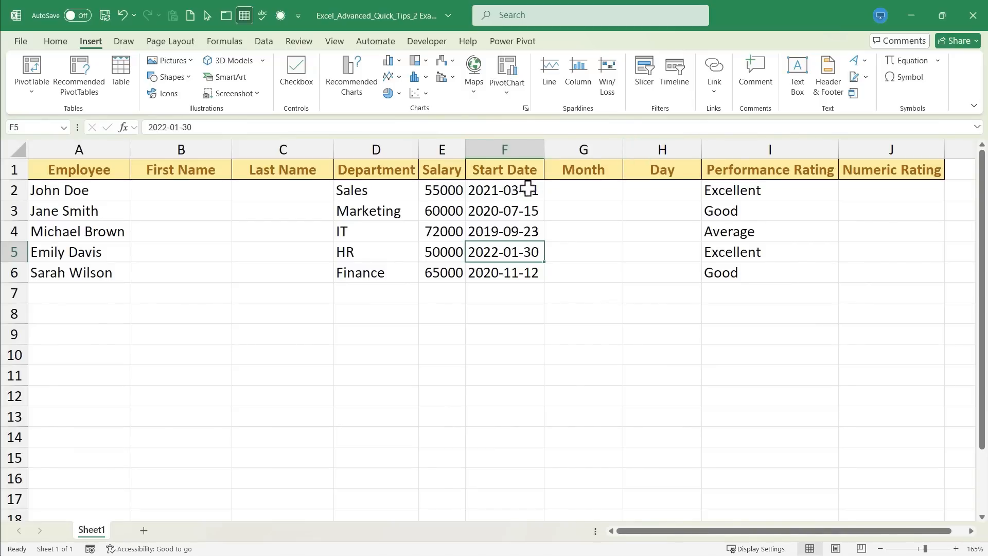
click(503, 150)
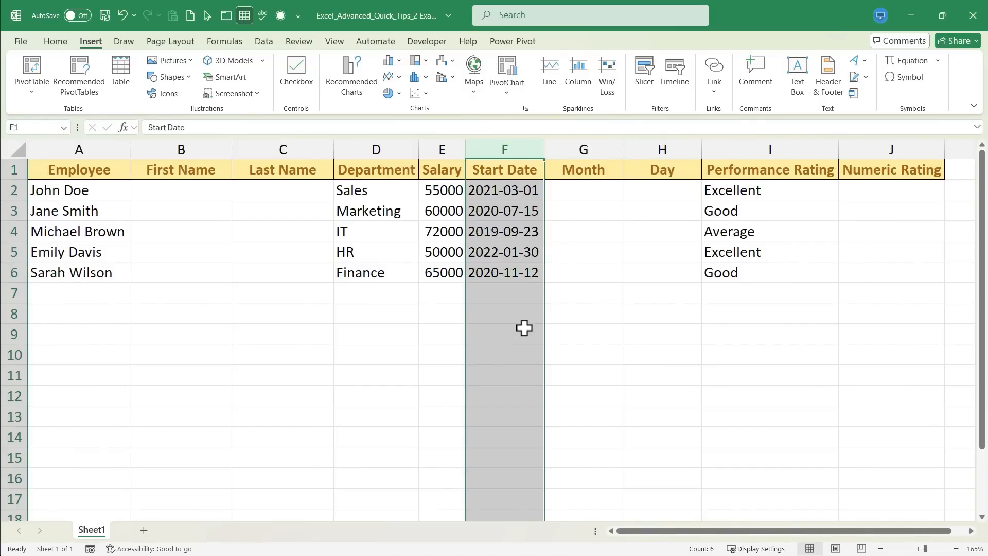
key(alt)
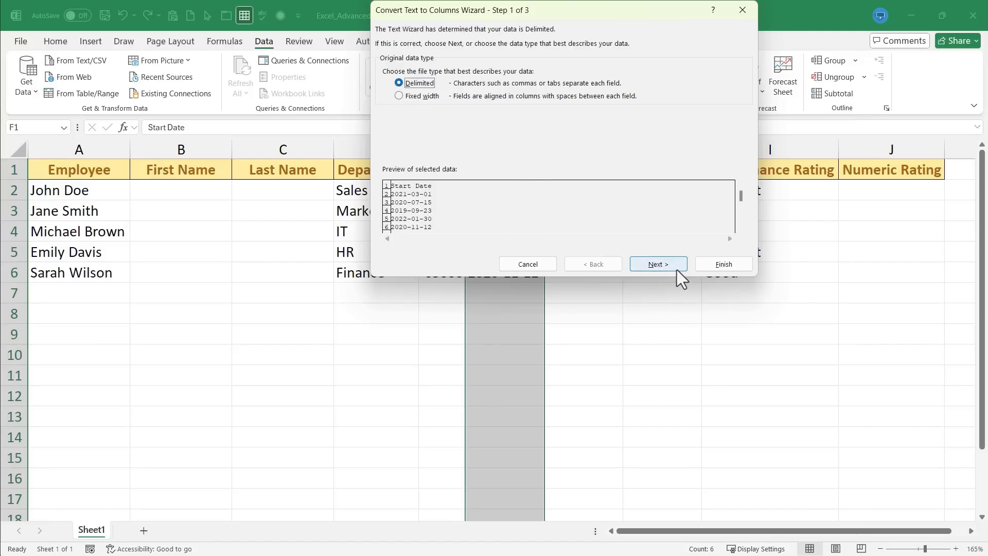
- Split the start dates at hyphens into year, month and day columns, overwriting Month and Day cells
click(657, 263)
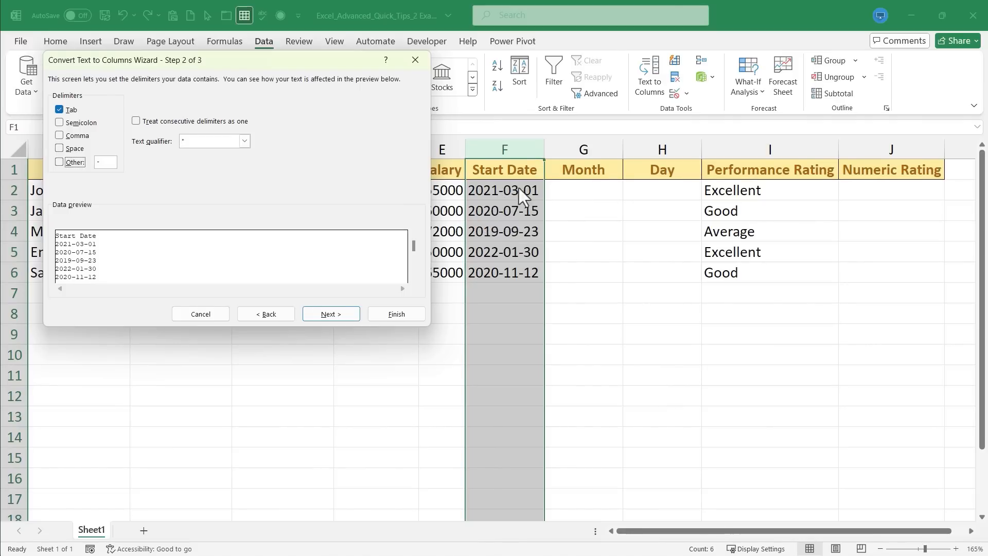
mouse_move(265, 207)
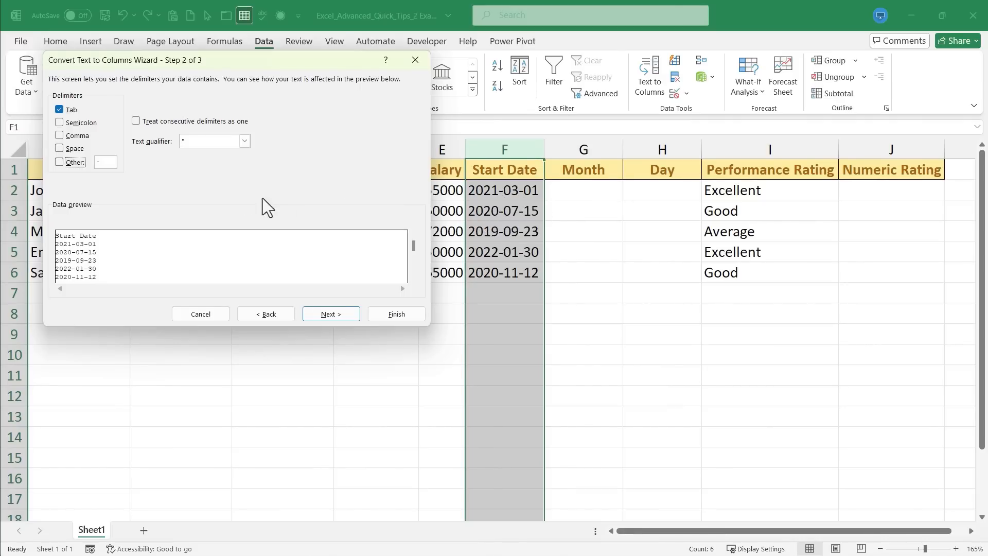
click(60, 148)
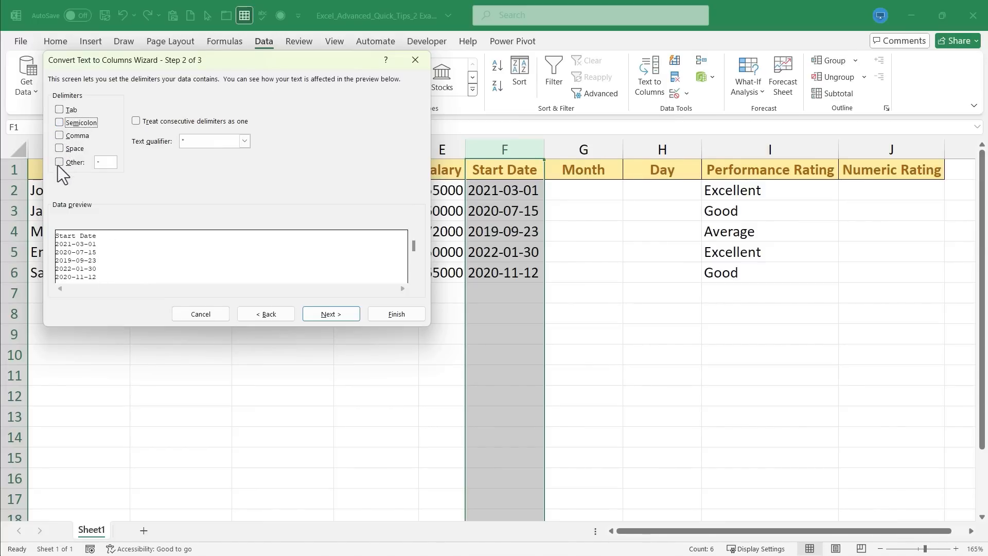
click(59, 161)
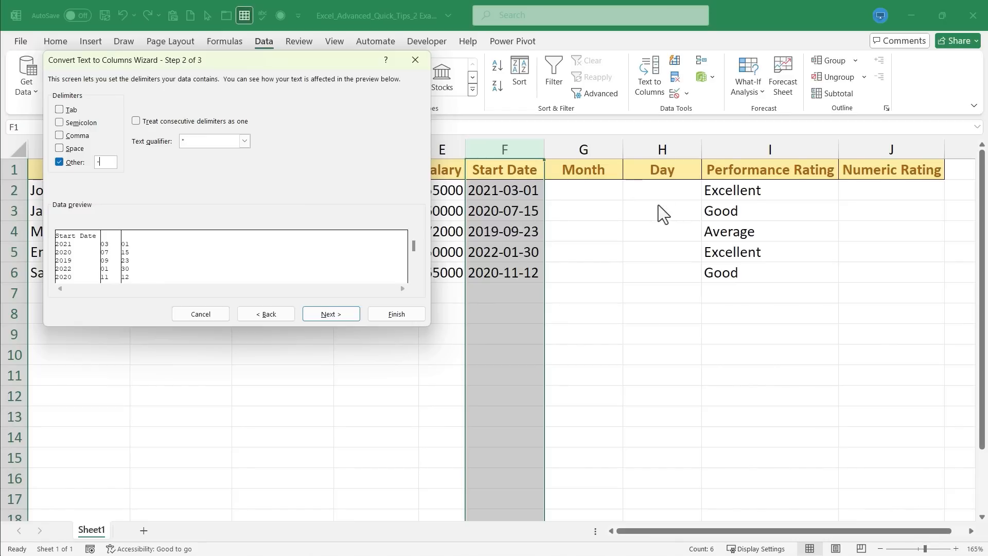
mouse_move(217, 223)
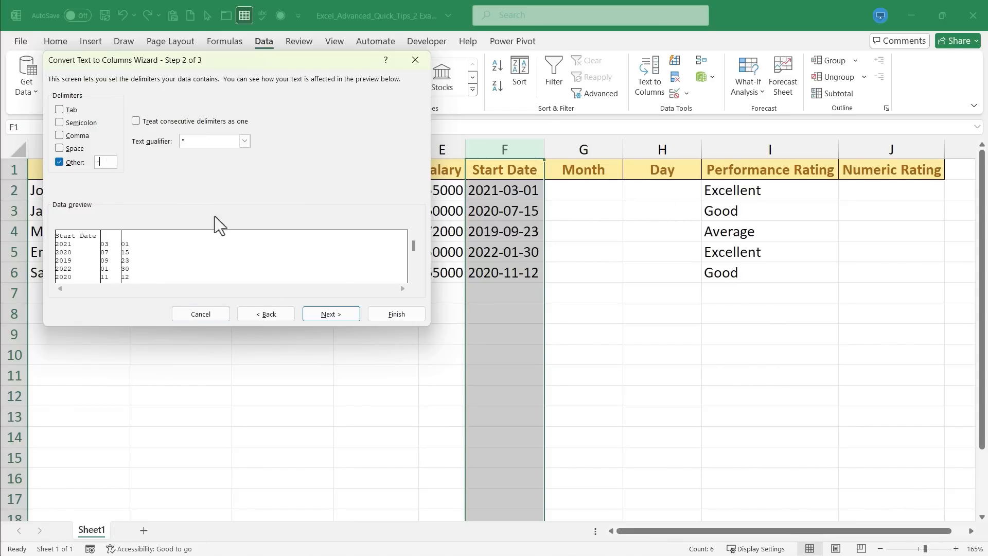
click(331, 314)
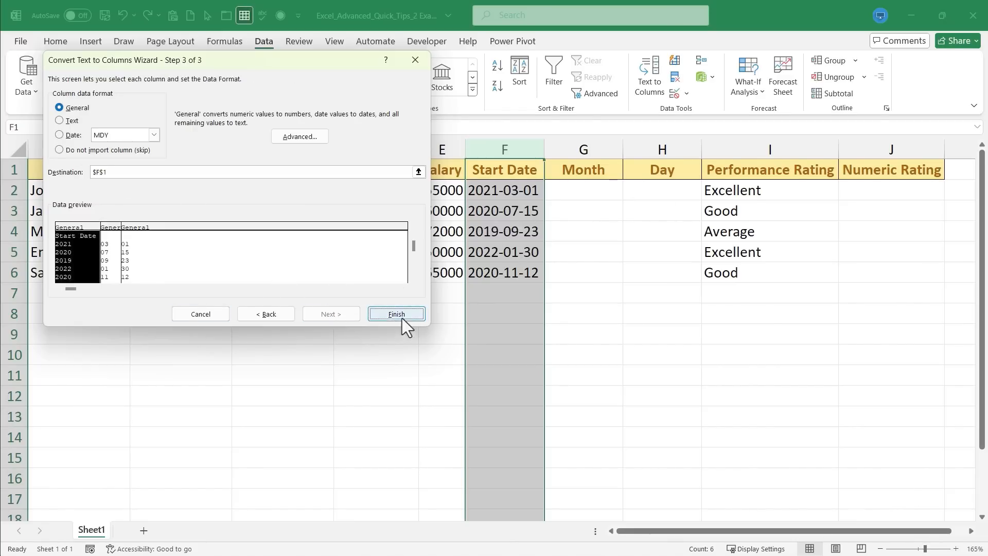
click(395, 314)
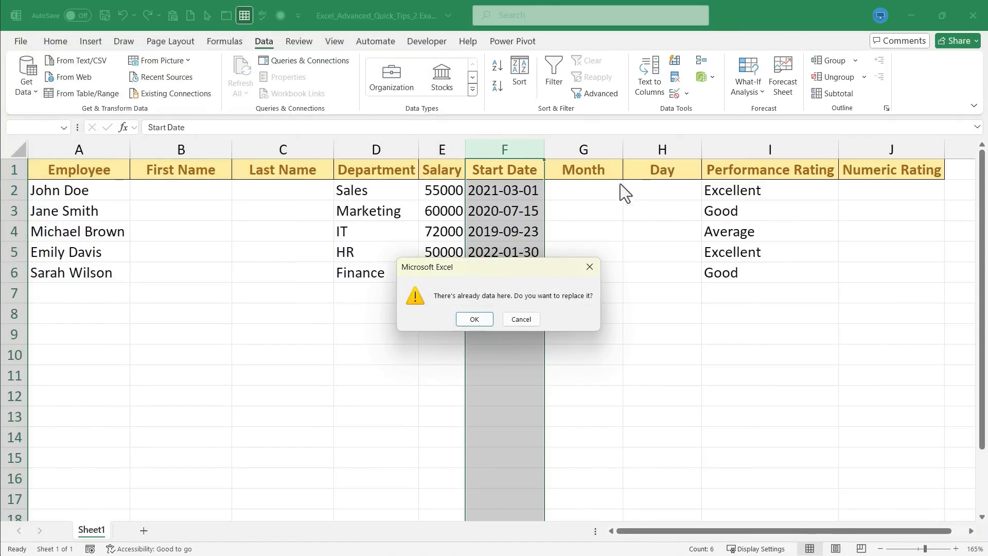
mouse_move(546, 323)
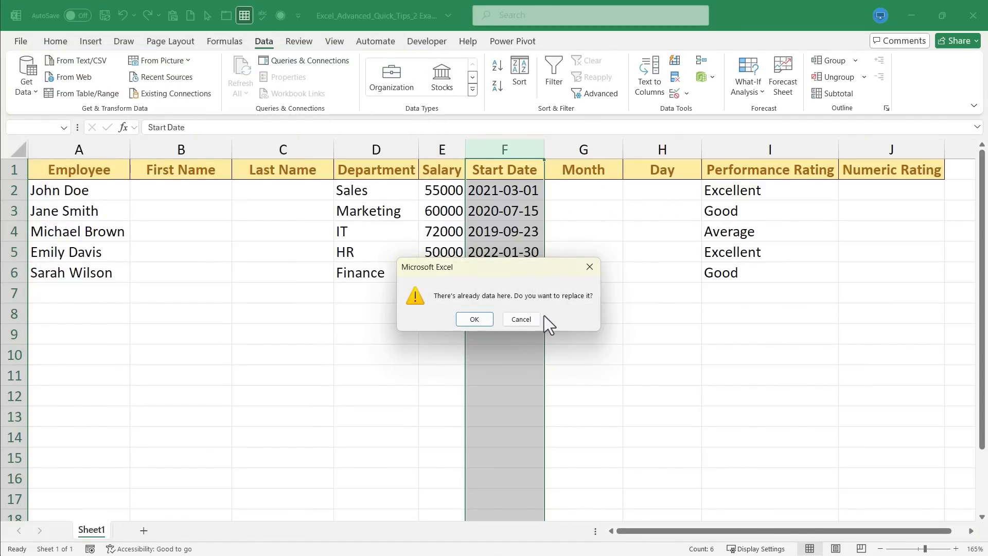
click(474, 319)
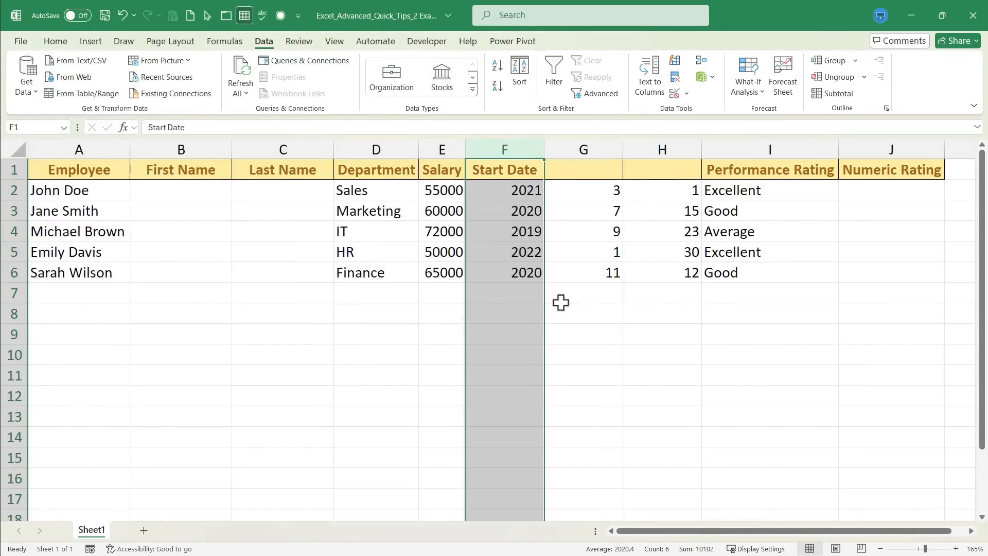
mouse_move(531, 220)
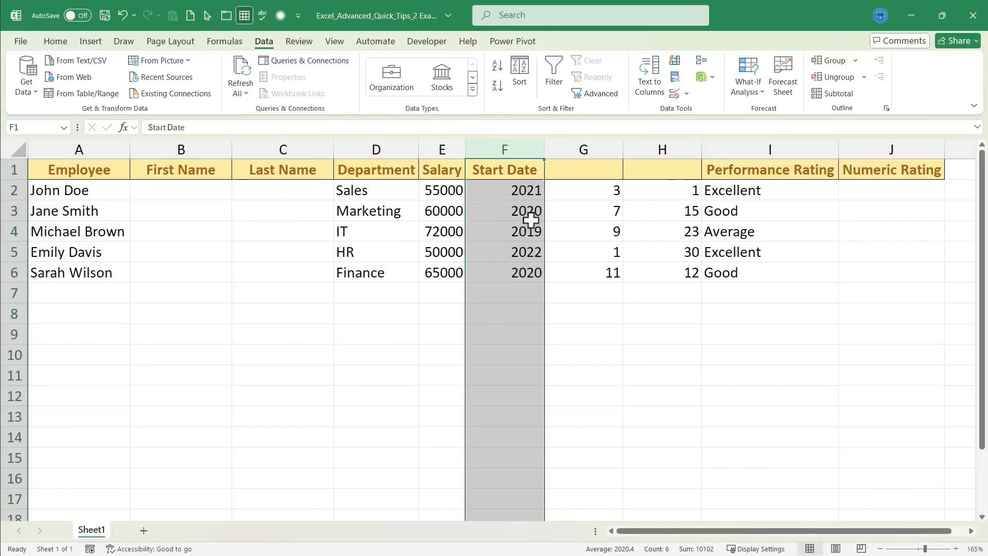
mouse_move(659, 227)
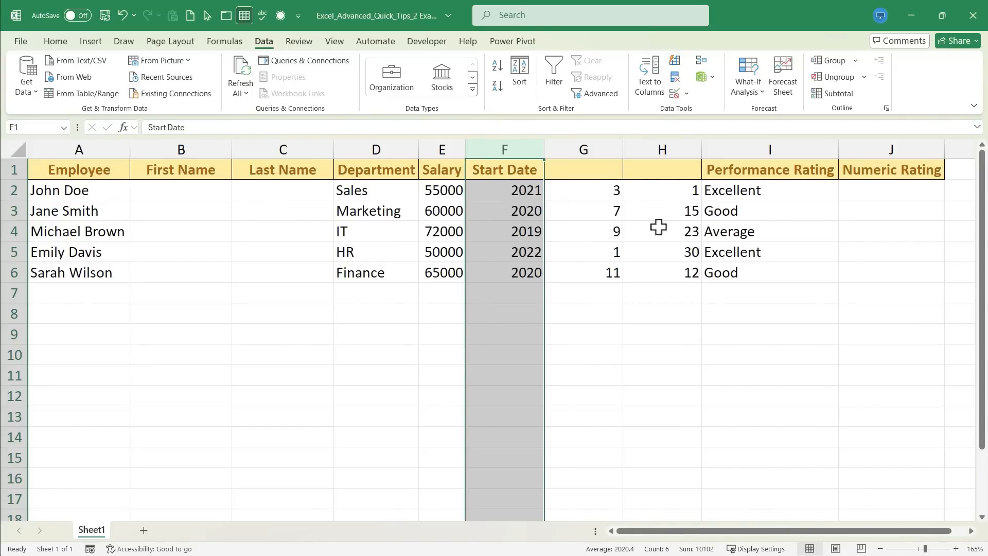
- Restore the Month and Day headers above the split date columns
click(583, 170)
text(Month)
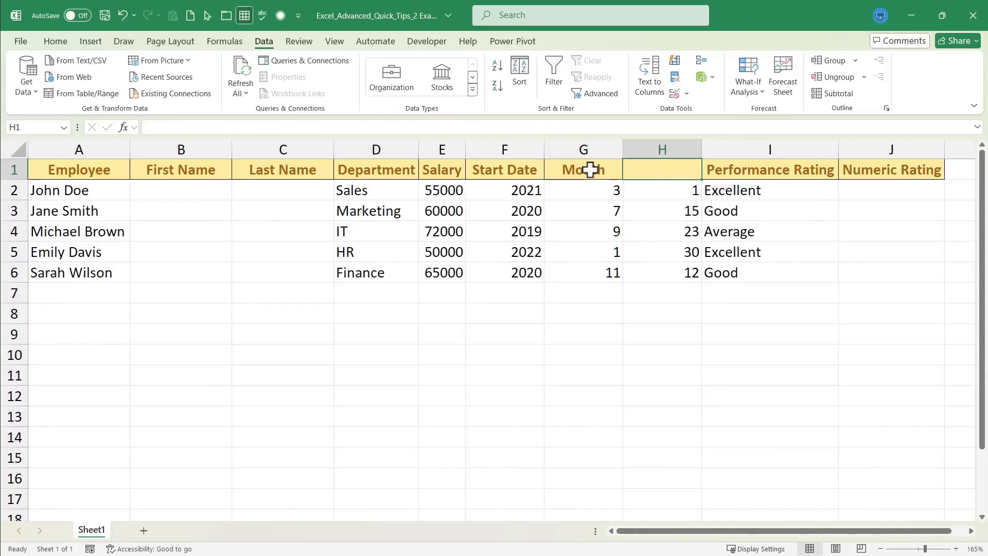
key(Tab)
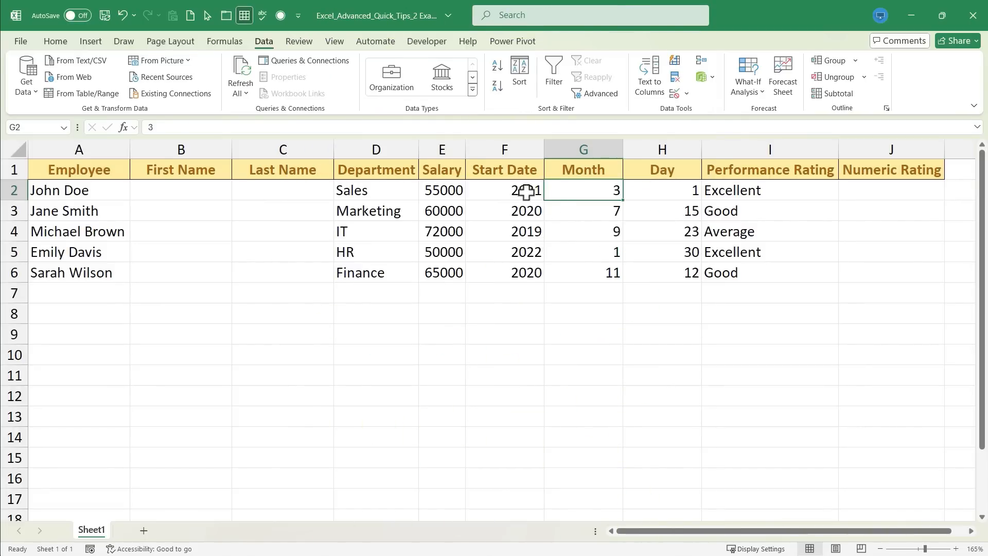
click(505, 190)
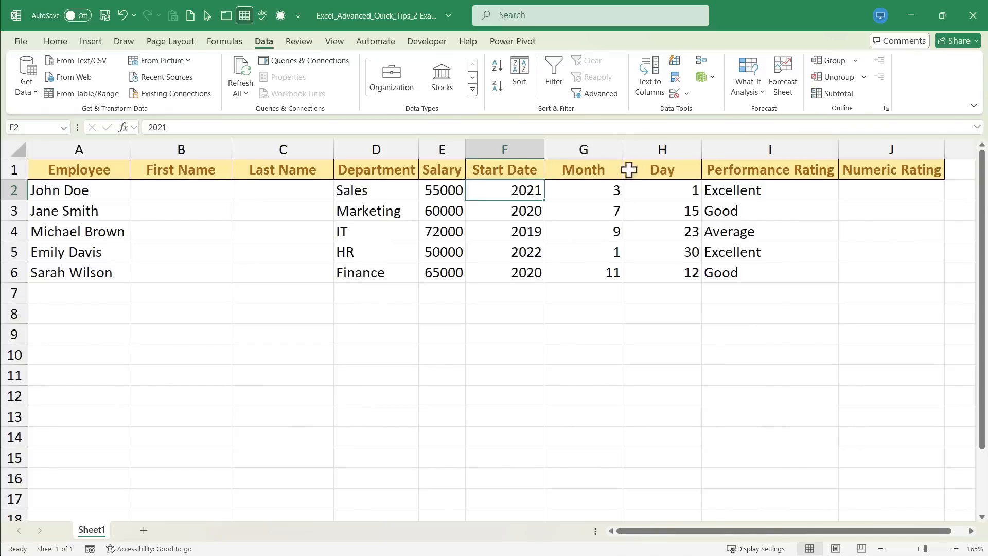
mouse_move(80, 169)
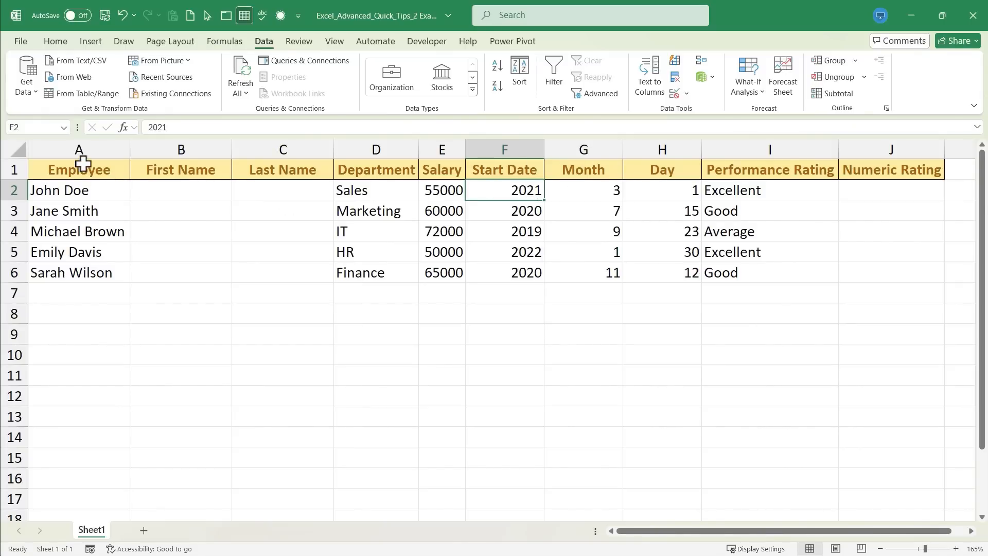
mouse_move(74, 218)
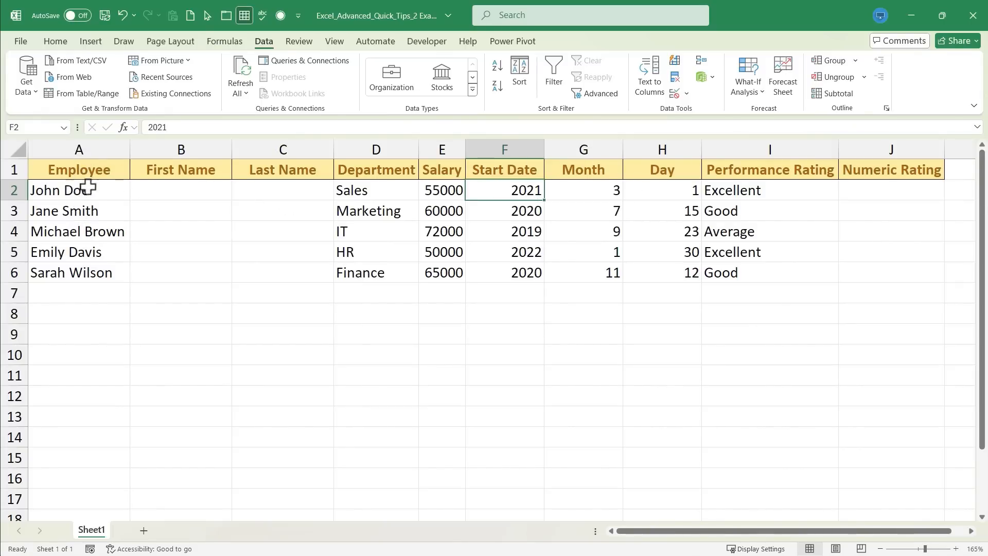
mouse_move(246, 199)
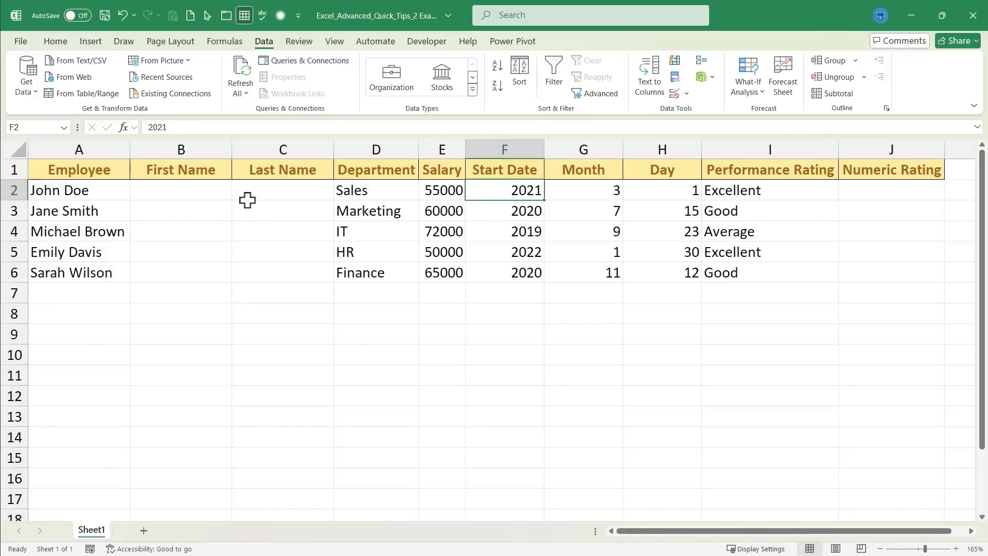
mouse_move(245, 195)
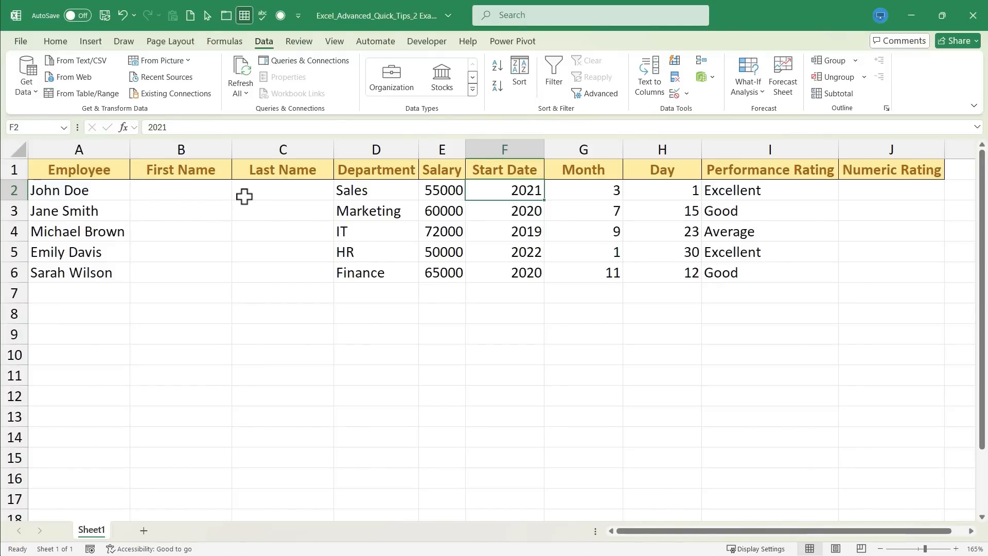
- Enter John in B2 and Flash Fill the remaining first names with Ctrl+E
click(181, 189)
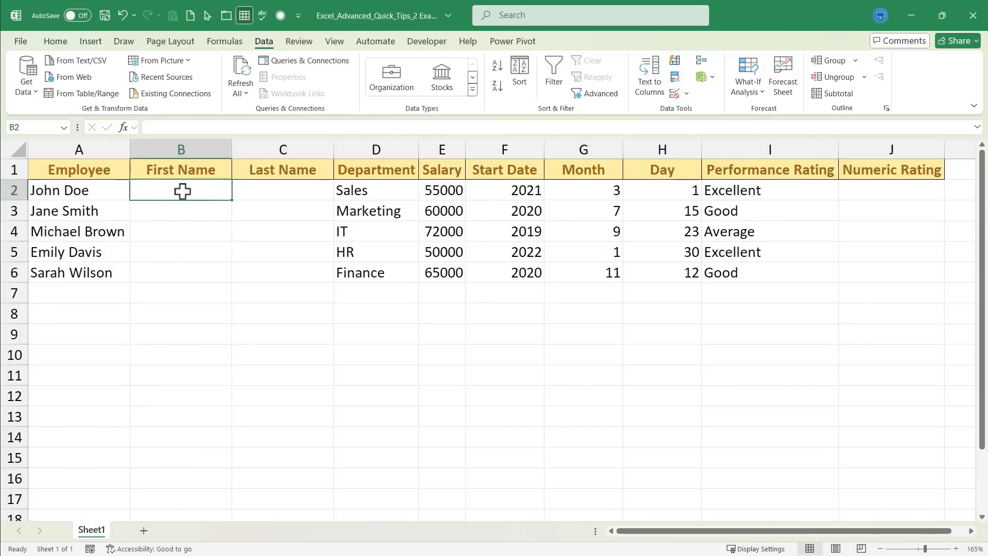
text(John)
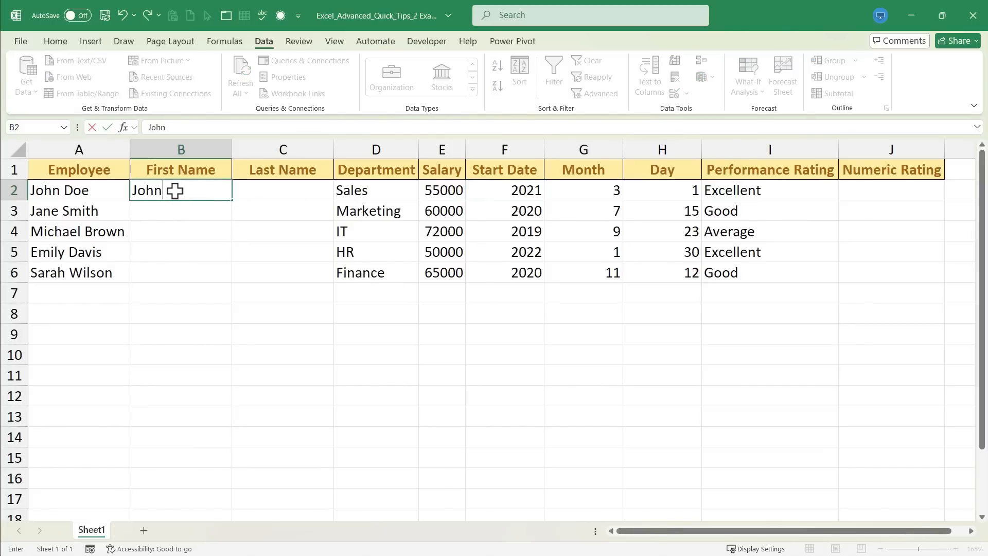
key(Enter)
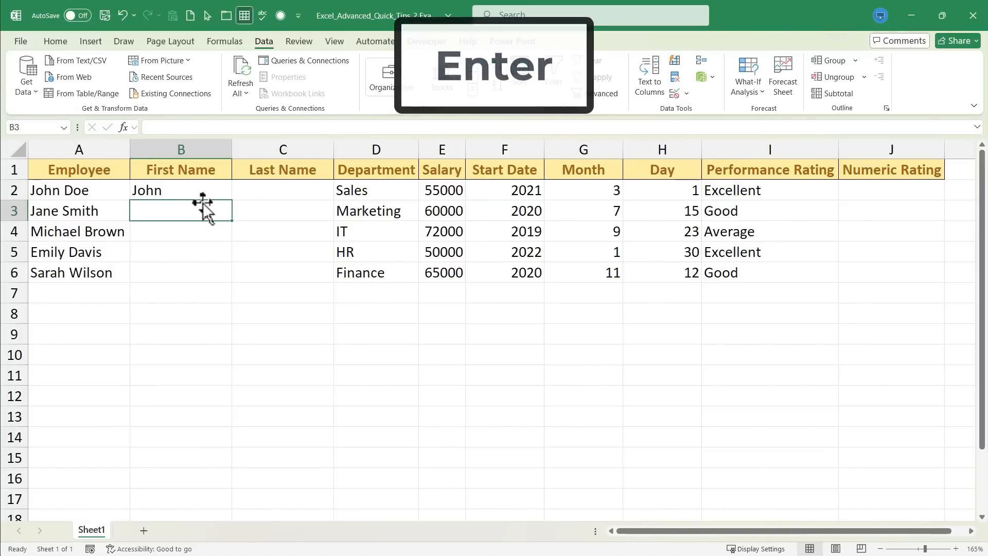
key(enter)
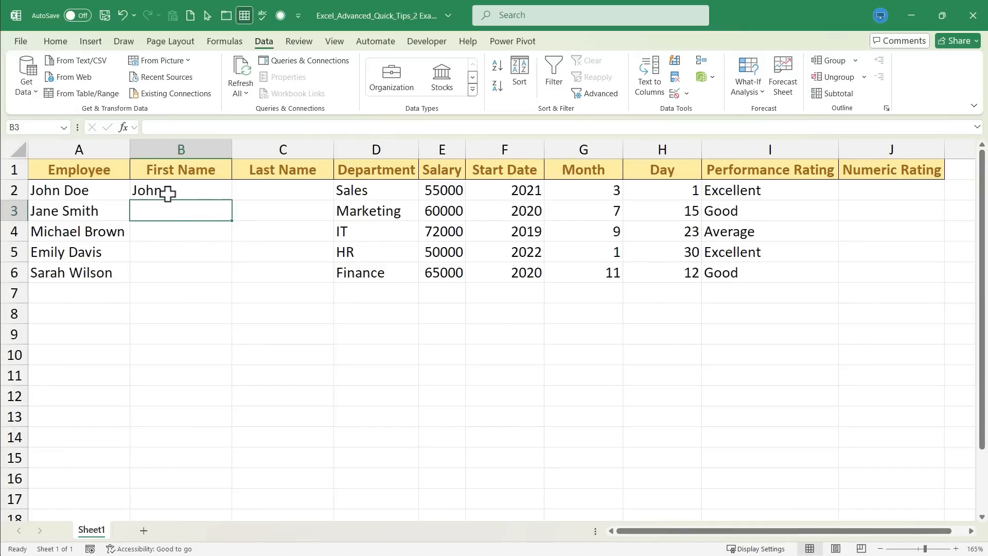
mouse_move(180, 192)
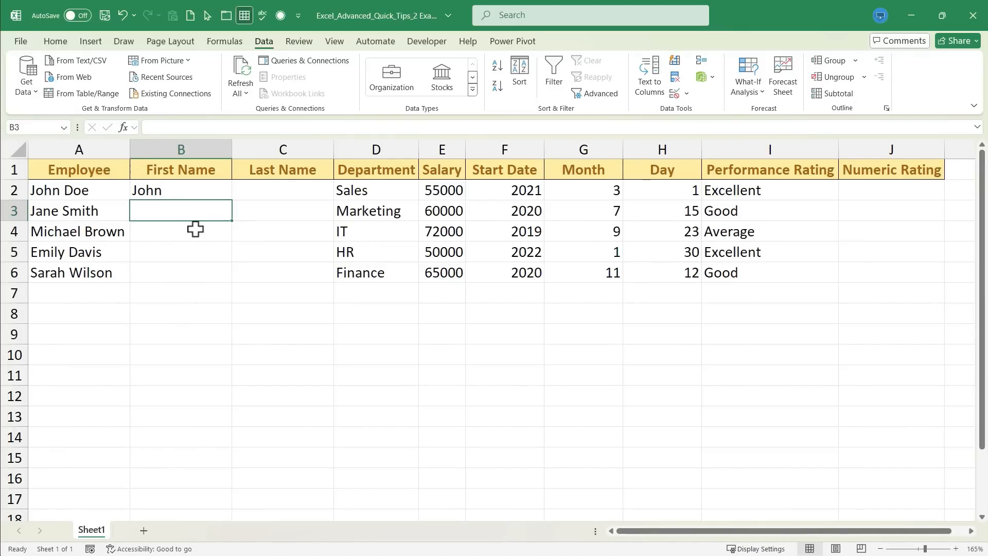
key(ctrl+e)
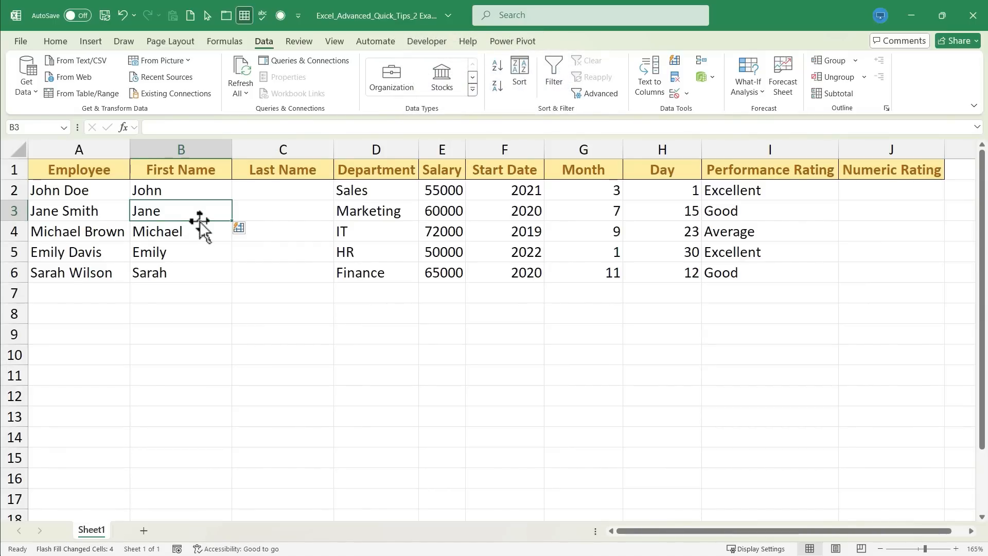
mouse_move(201, 225)
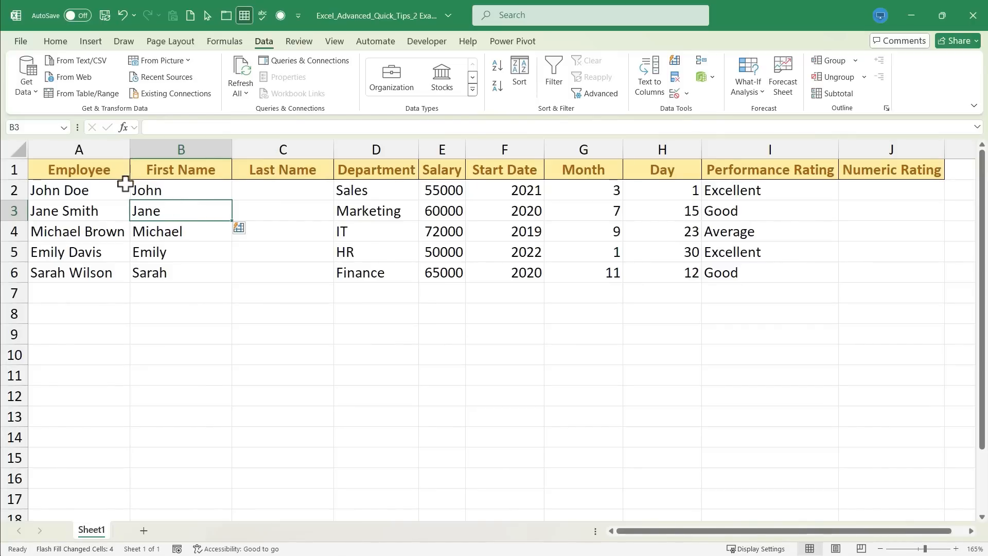
mouse_move(158, 192)
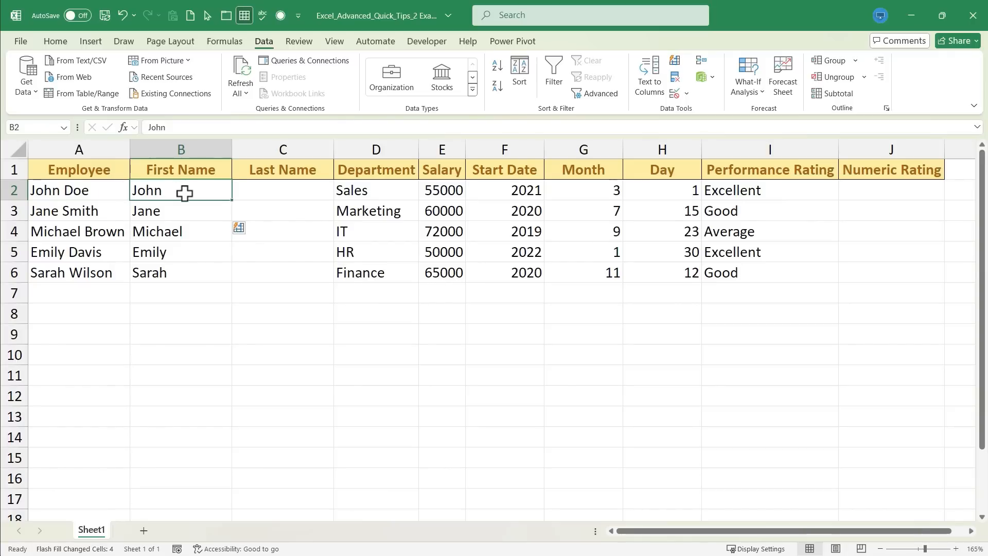
mouse_move(68, 190)
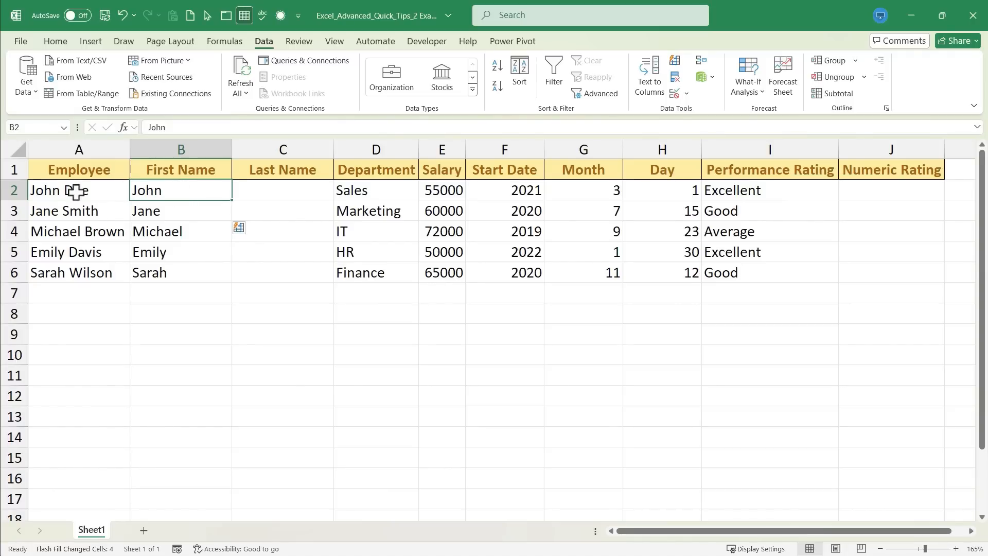
- Check the extracted first names John, Jane, Michael, Emily and Sarah against the full names
click(78, 190)
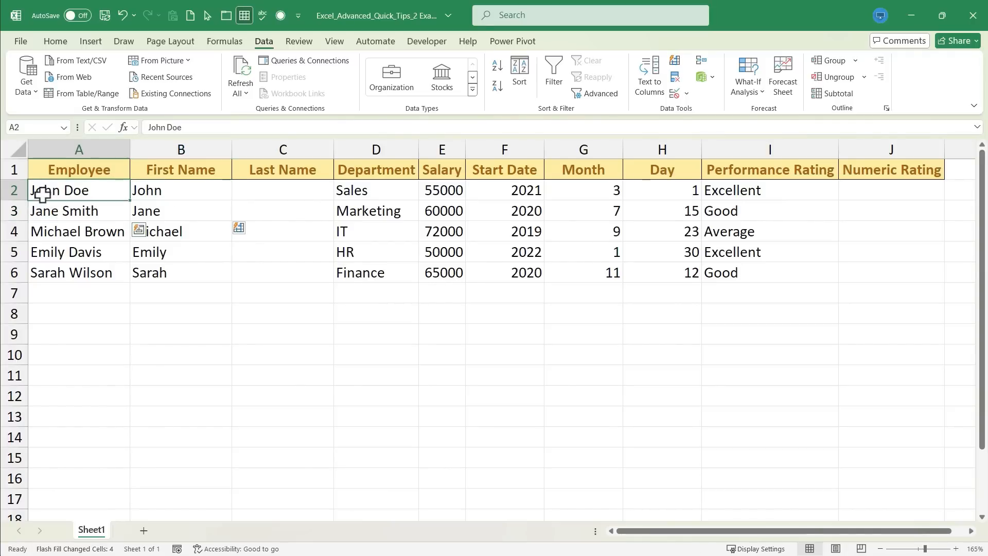
click(180, 190)
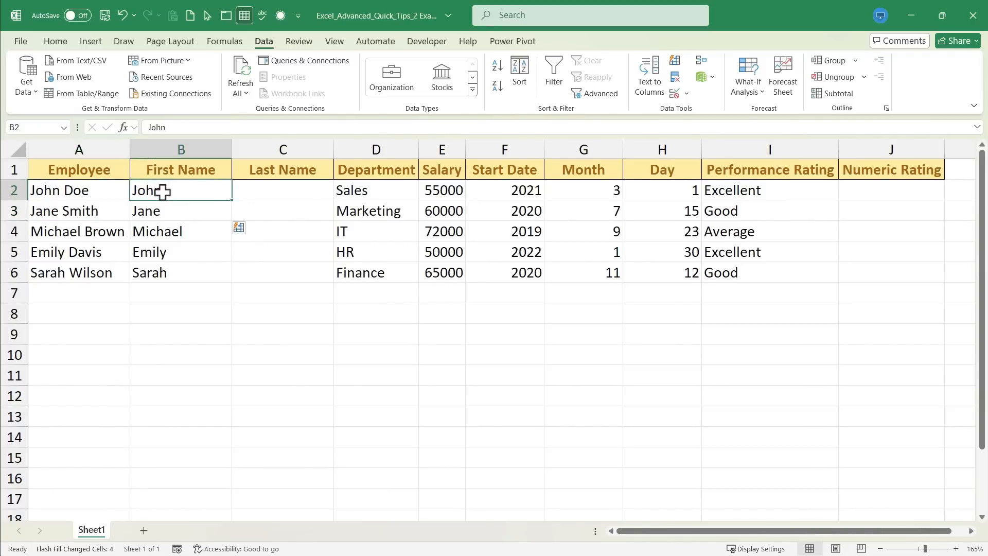
mouse_move(186, 211)
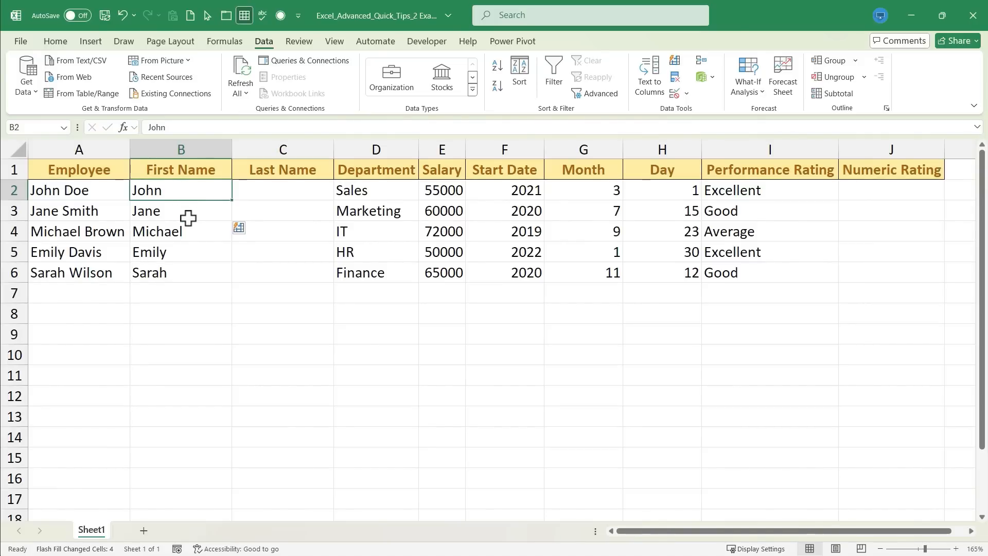
click(181, 210)
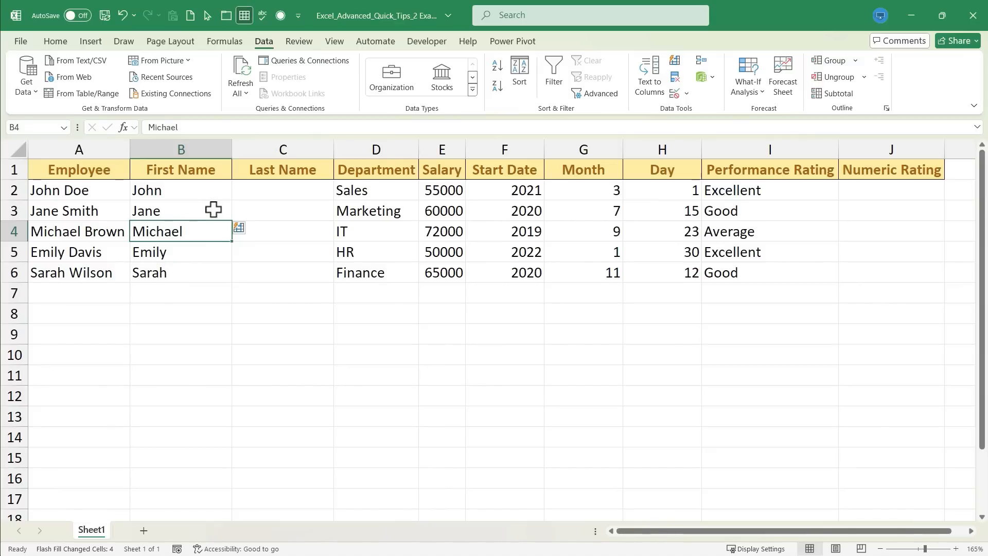
click(182, 313)
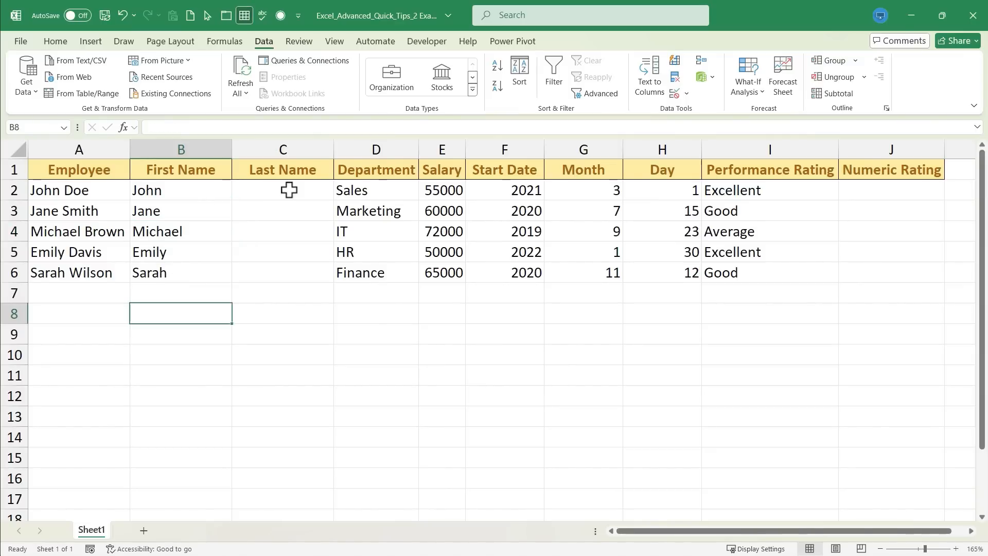
- Flash Fill the Last Name column with Doe, Smith, Brown, Davis and Wilson
click(282, 189)
text(Doe)
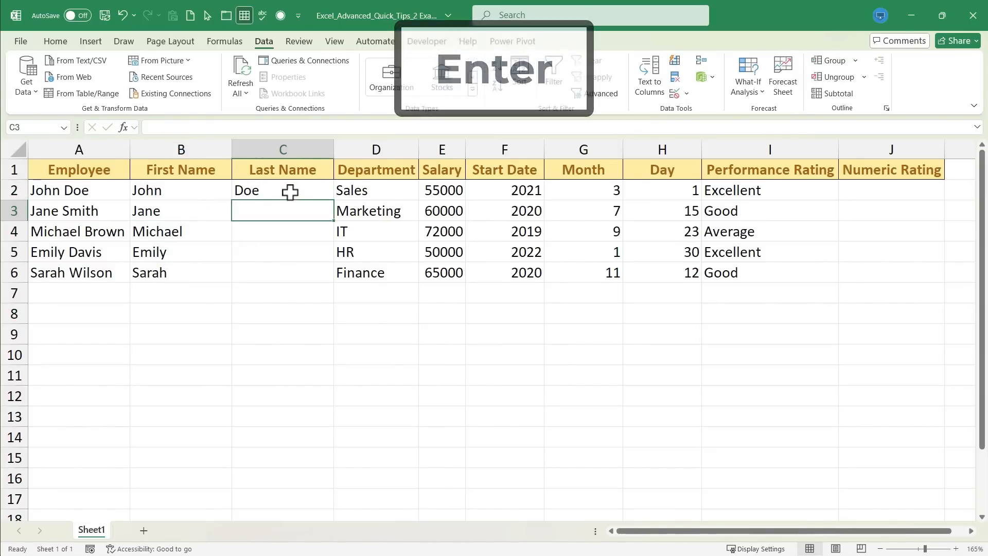
key(ctrl+e)
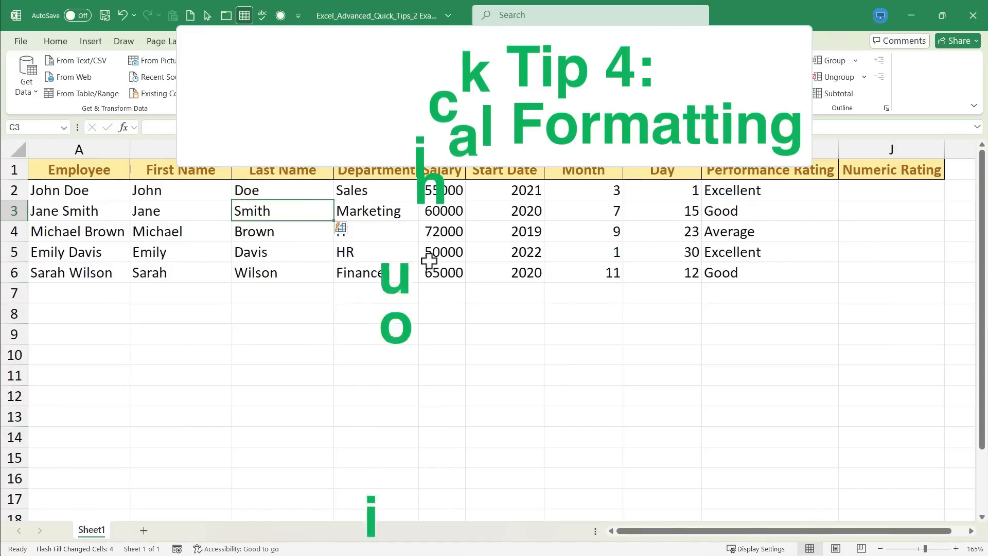
- Select the Salary column E and bring up the Conditional Formatting Rules Manager
click(263, 41)
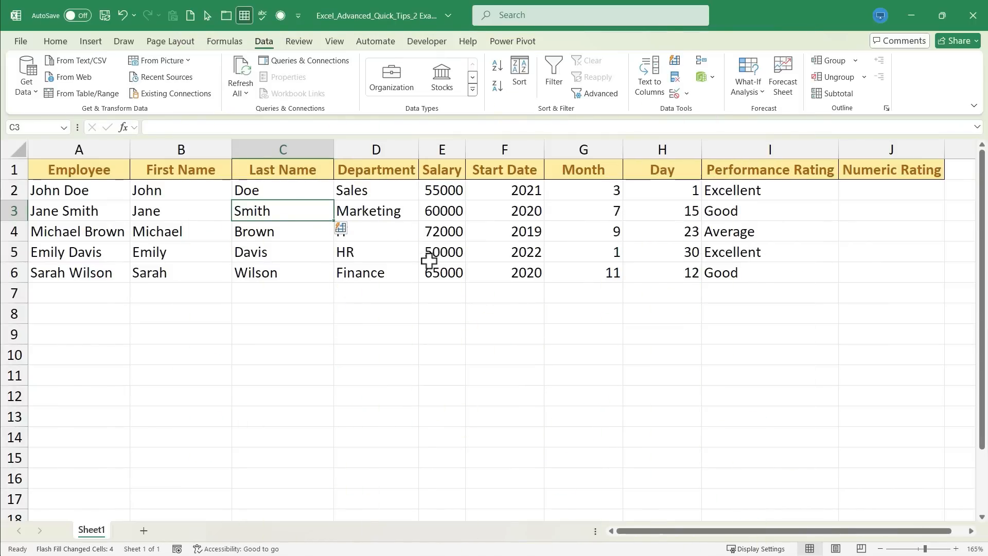
mouse_move(460, 256)
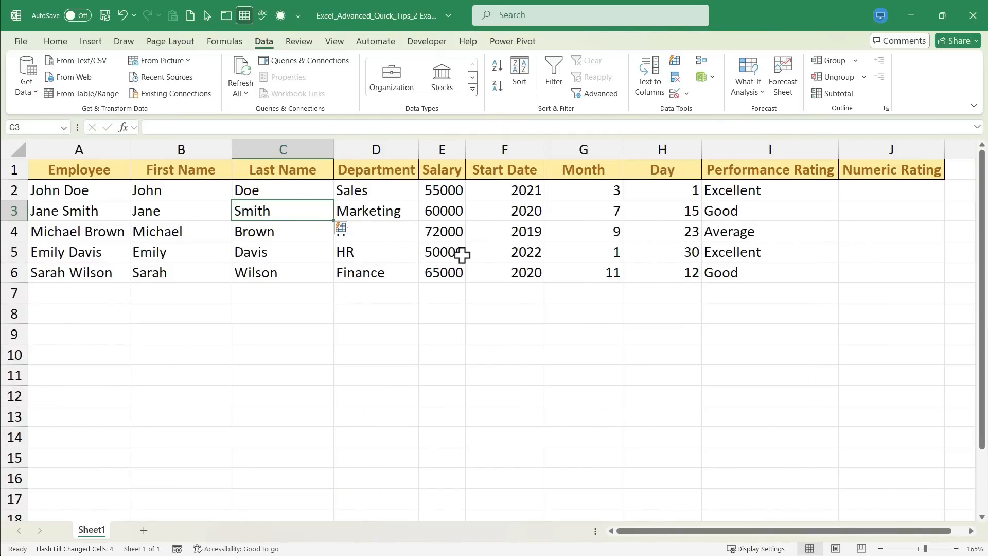
mouse_move(458, 266)
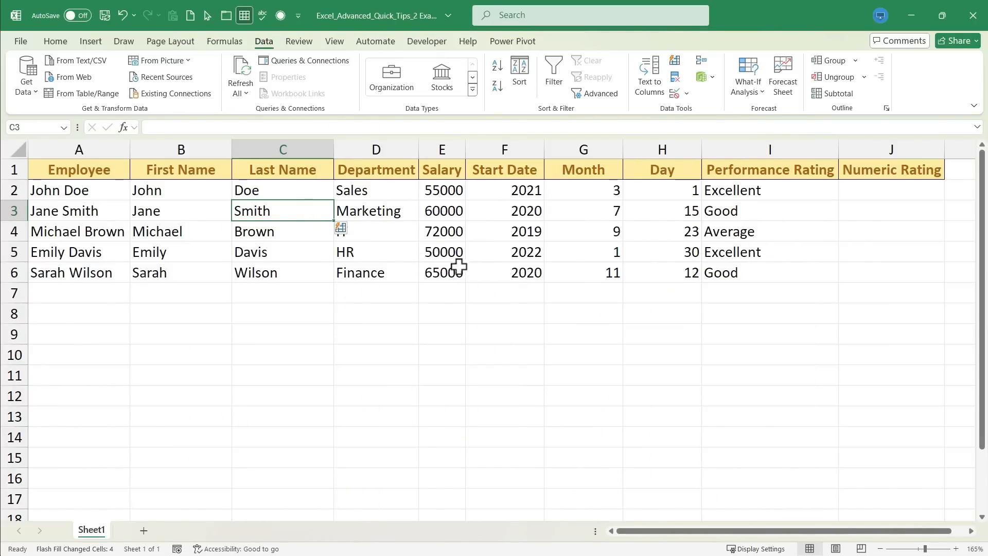
mouse_move(448, 246)
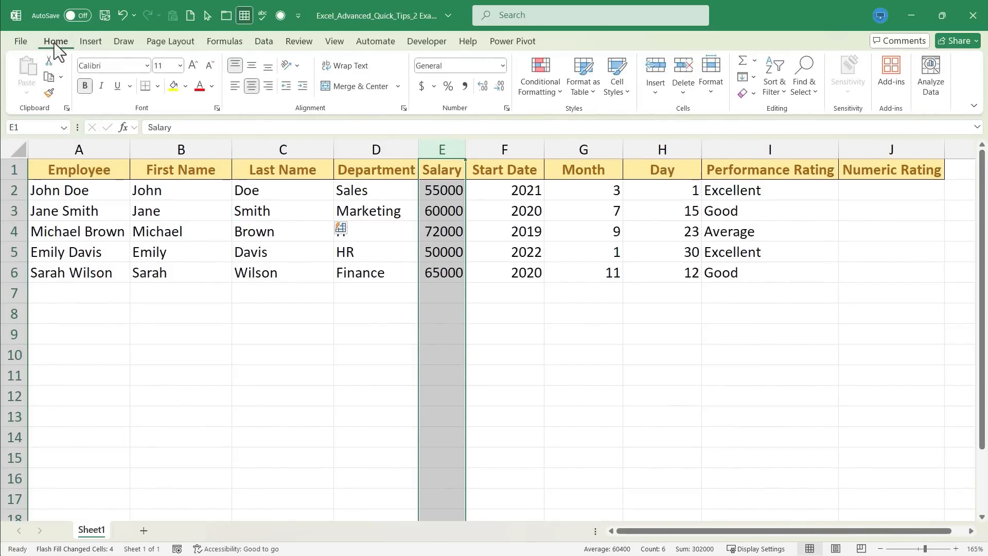
mouse_move(538, 76)
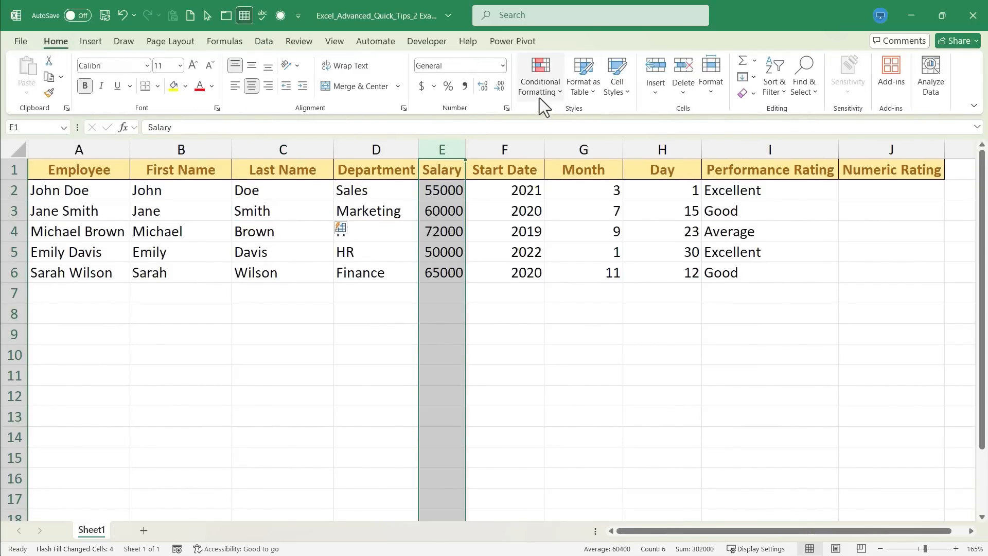
mouse_move(538, 75)
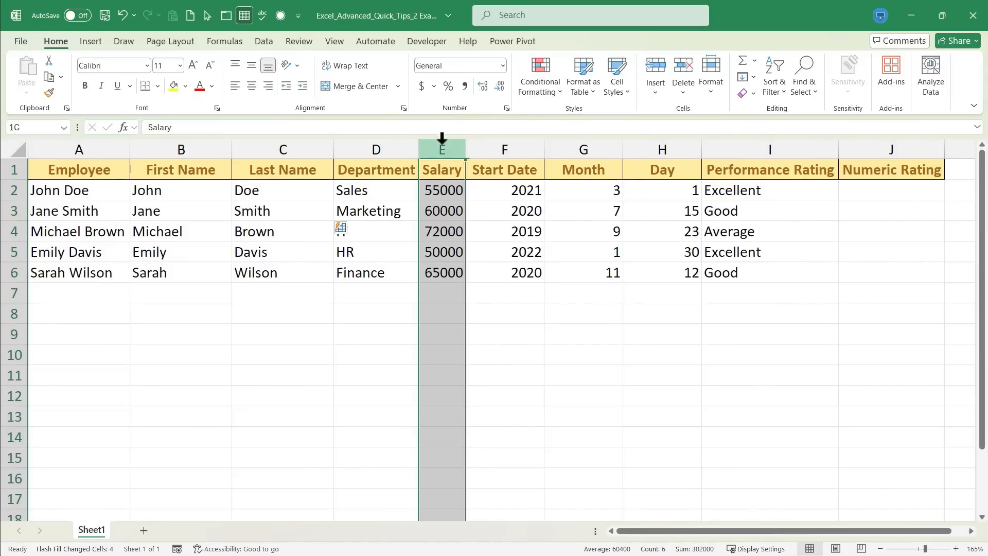
click(441, 150)
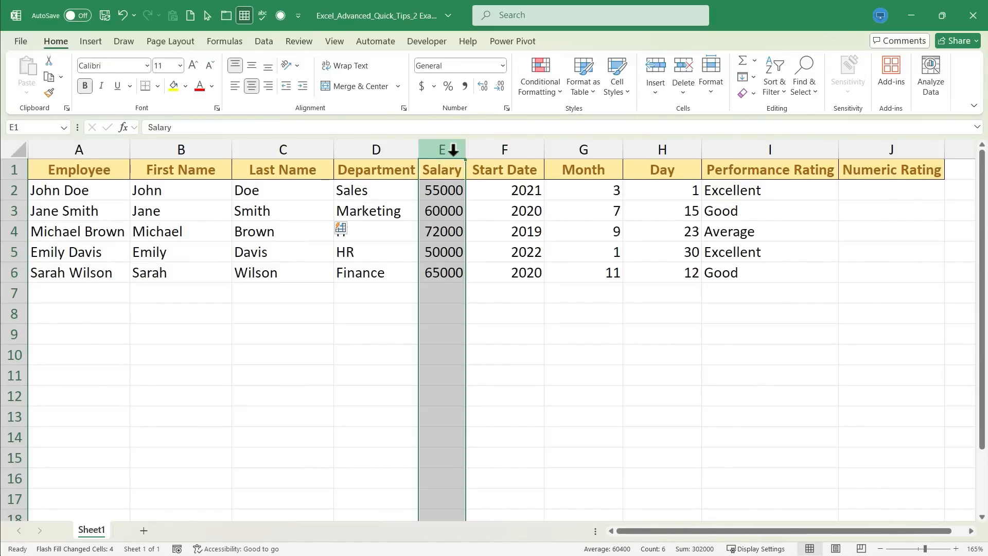
key(alt)
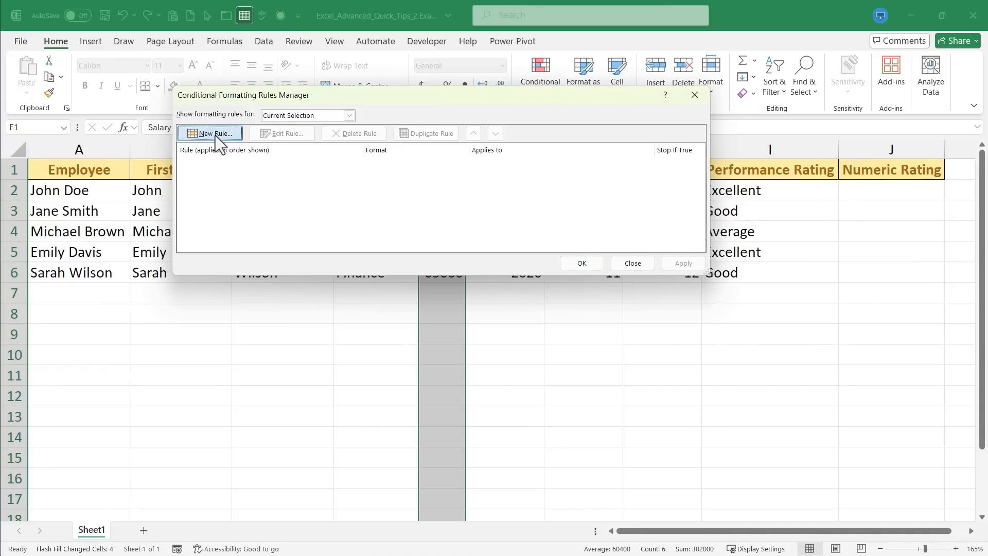
- Apply a red-to-green two-colour scale to the Salary column based on cell values
click(210, 133)
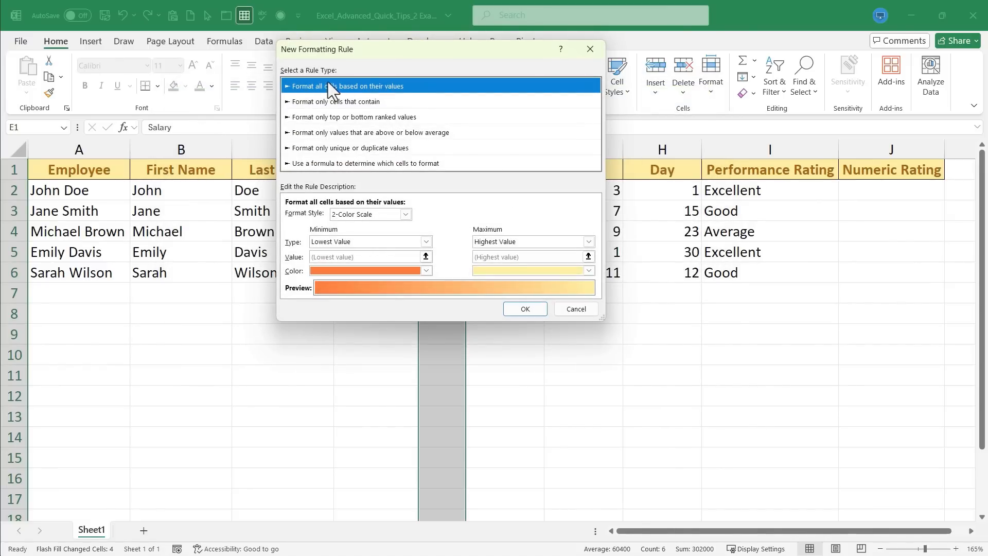
mouse_move(459, 160)
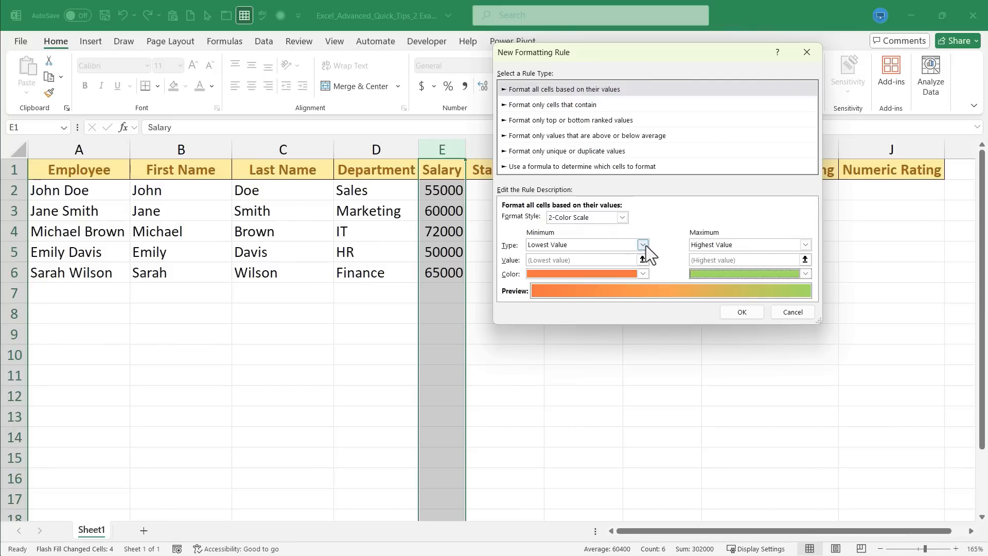
click(642, 274)
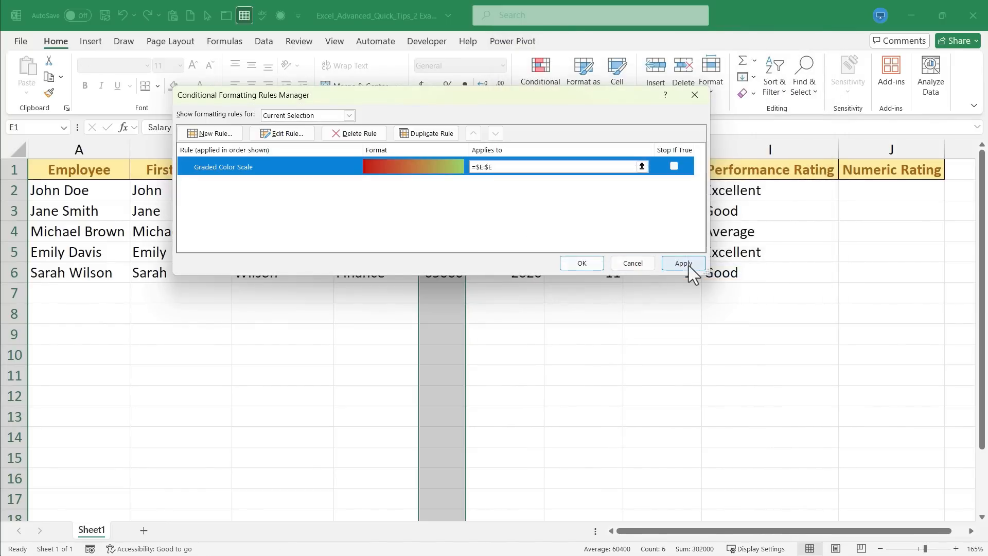
click(581, 262)
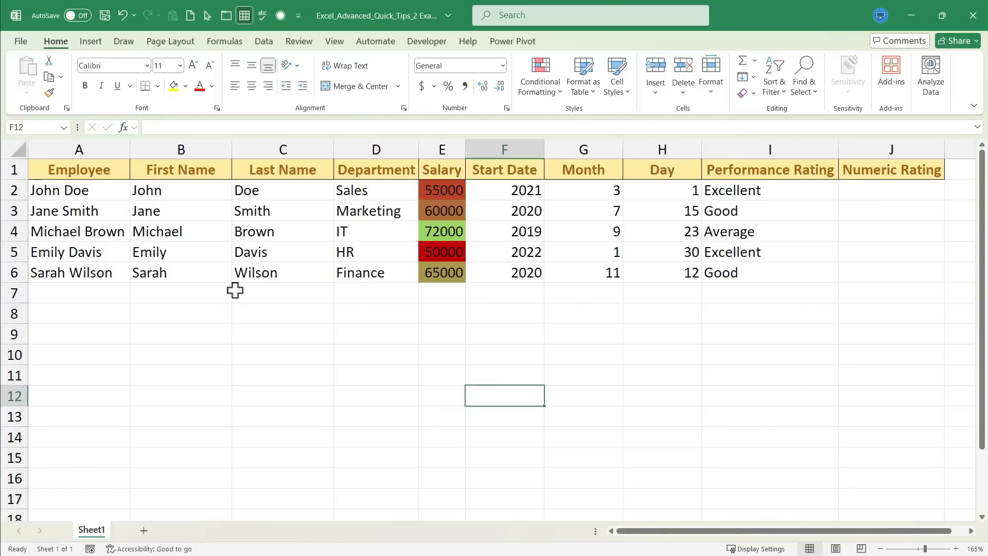
mouse_move(32, 272)
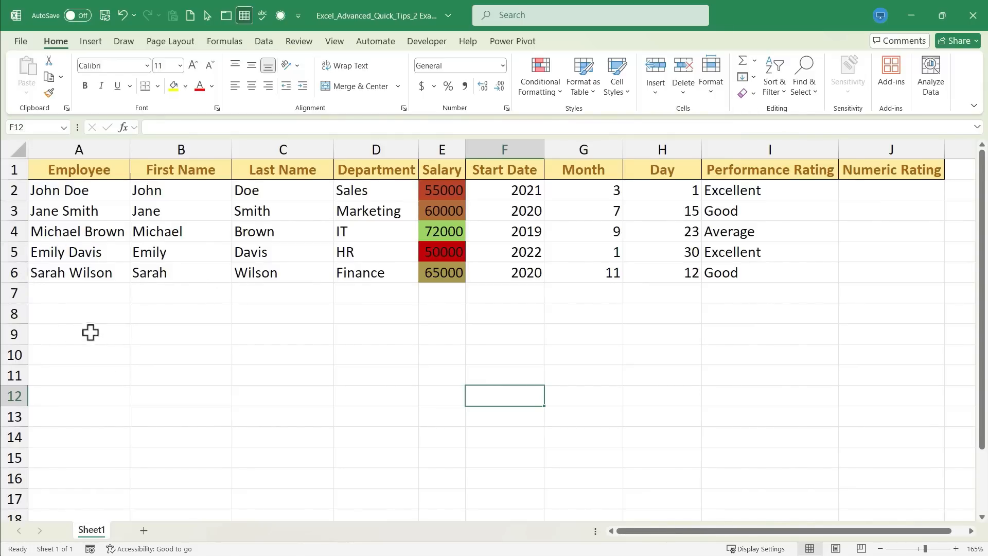
click(78, 251)
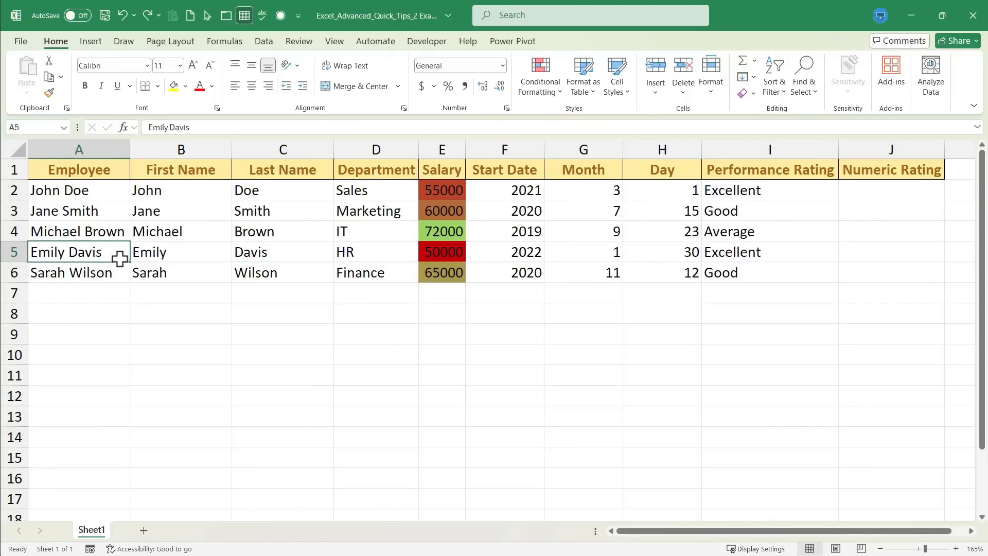
mouse_move(175, 274)
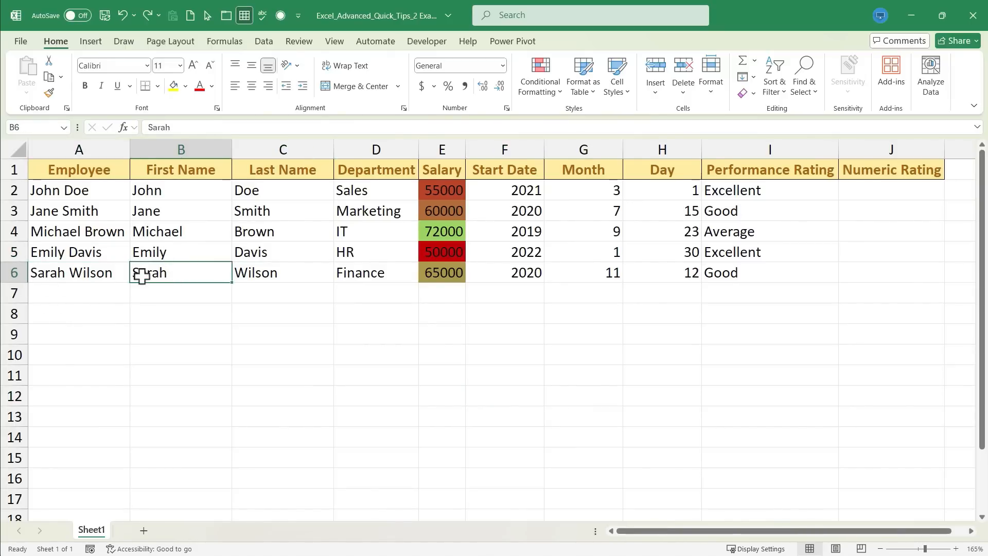
click(181, 252)
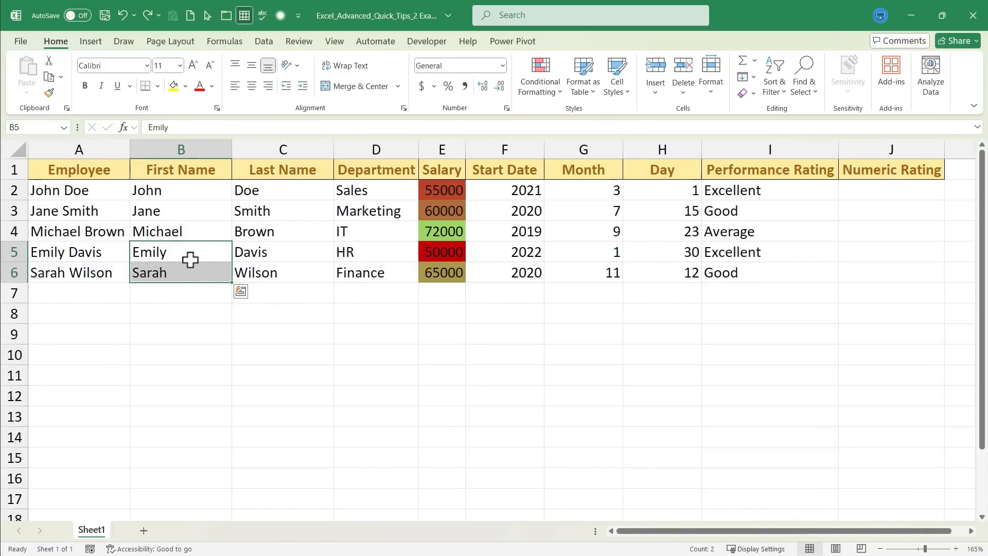
mouse_move(63, 258)
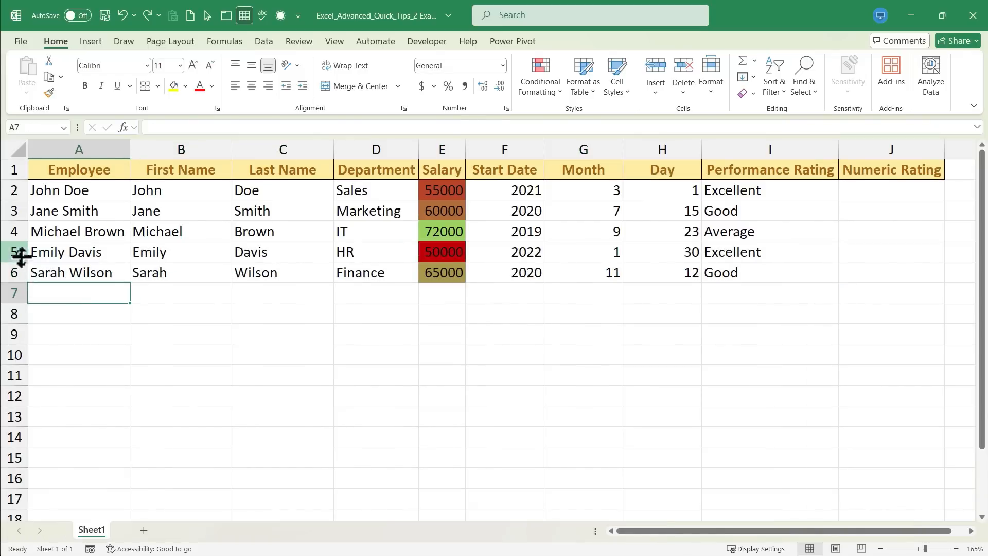
click(282, 272)
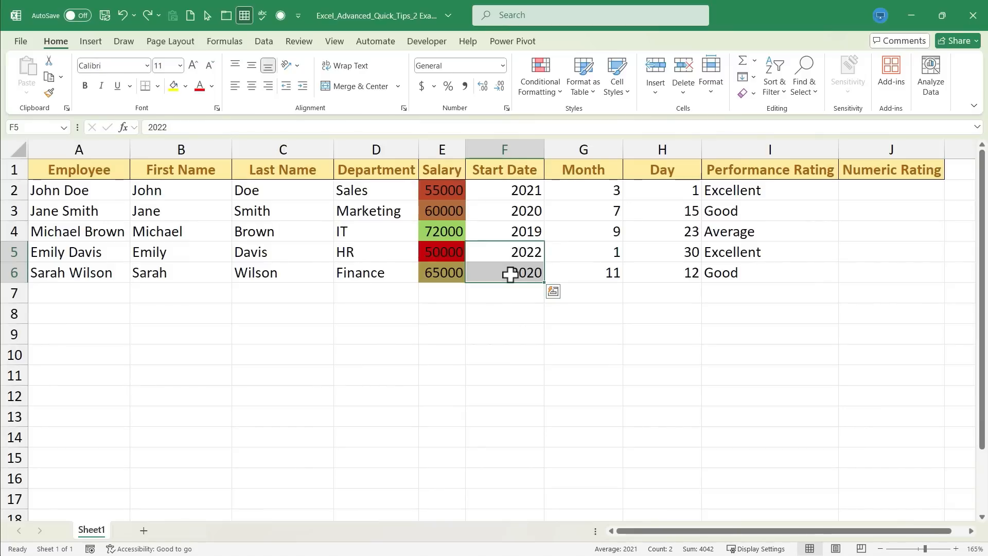
key(ctrl+9)
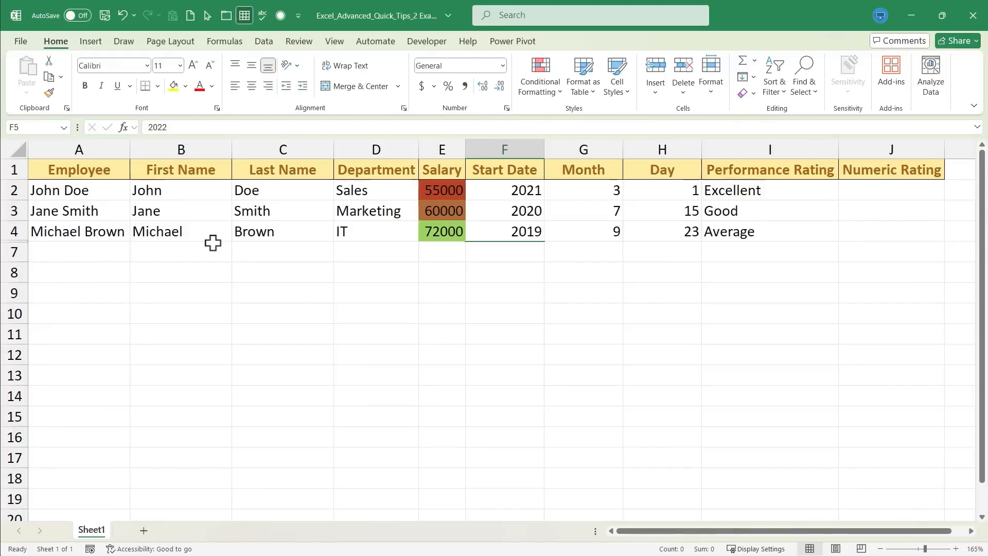
key(ctrl)
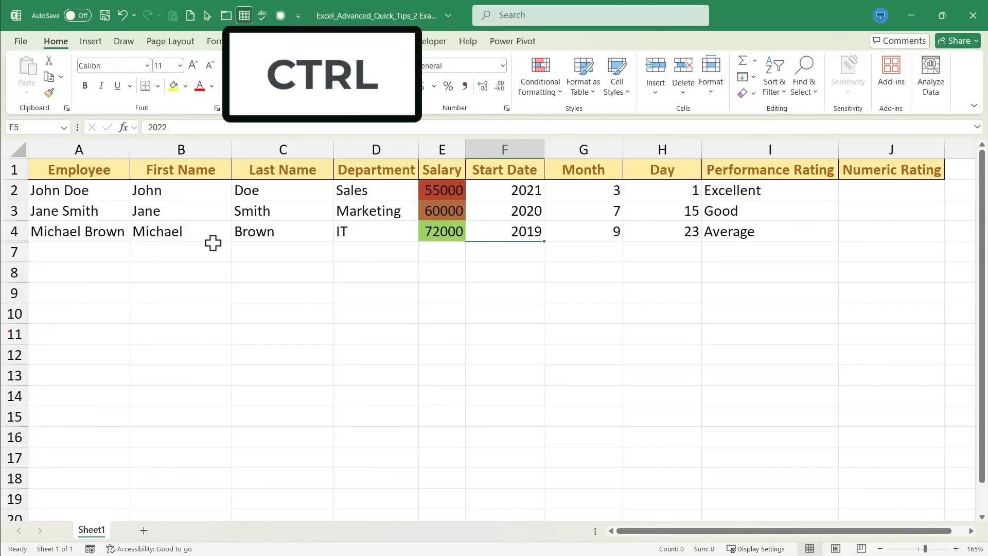
key(ctrl+shift+9)
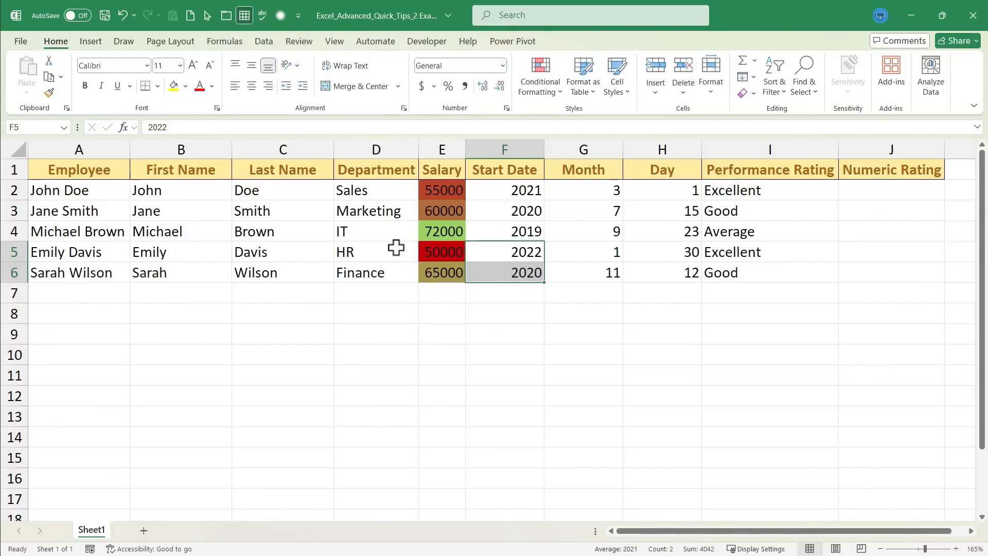
click(375, 251)
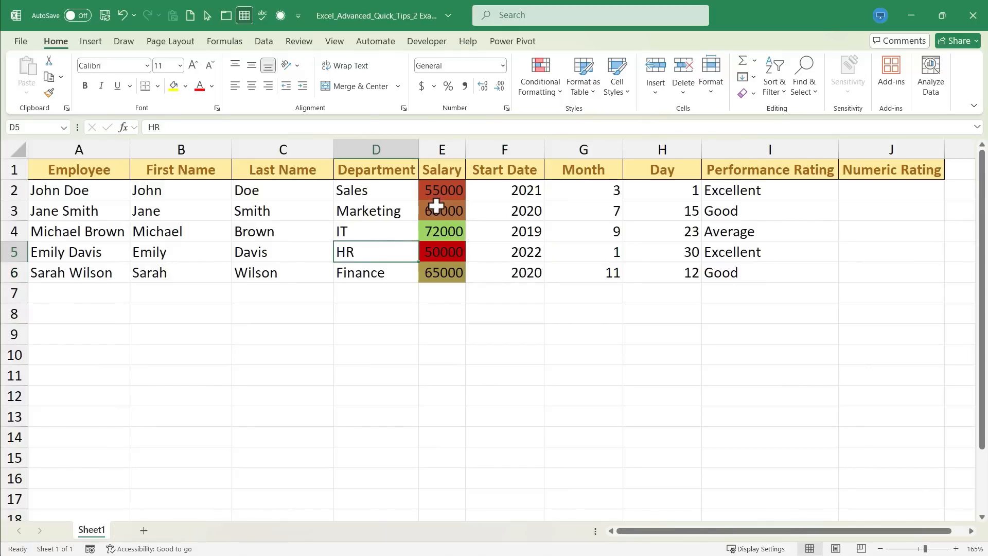
click(442, 210)
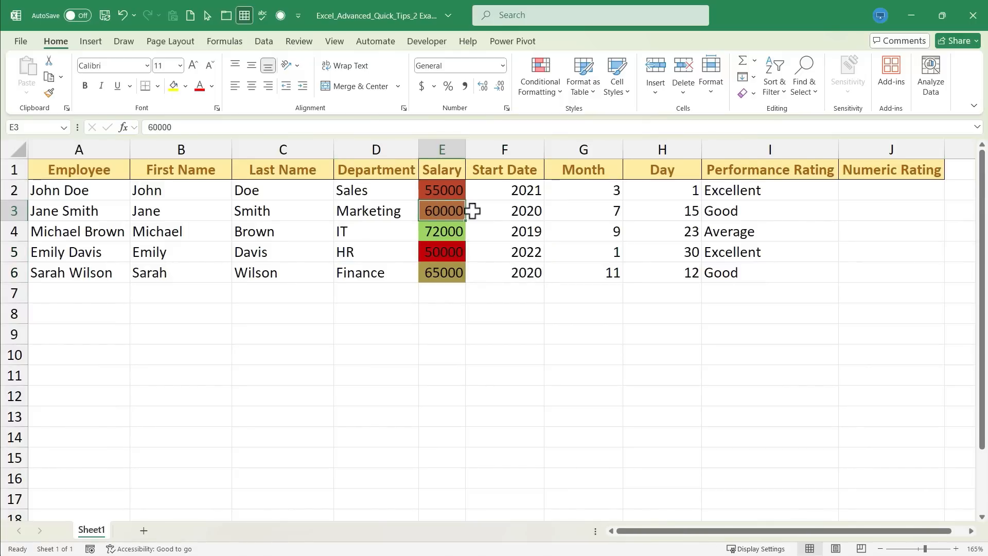
key(ctrl+0)
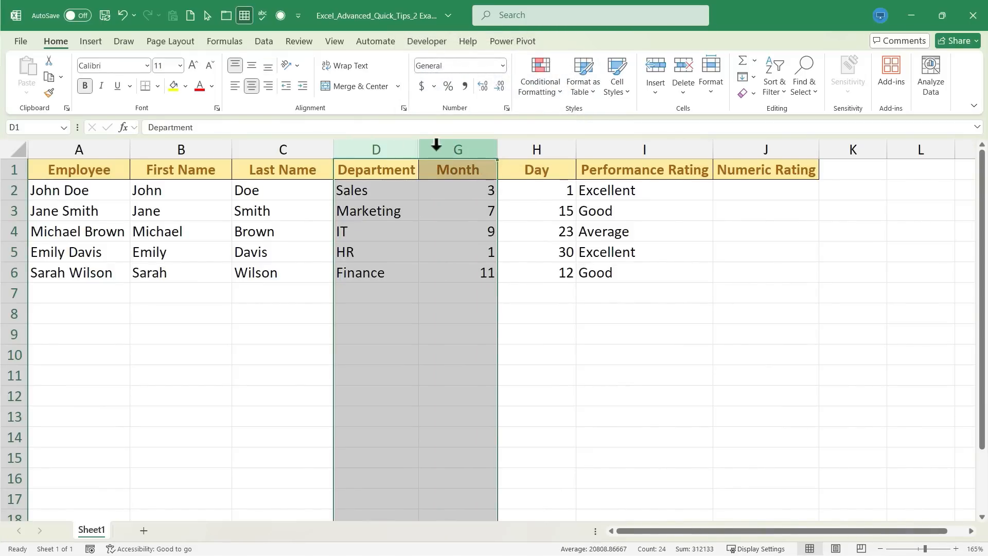
right_click(457, 148)
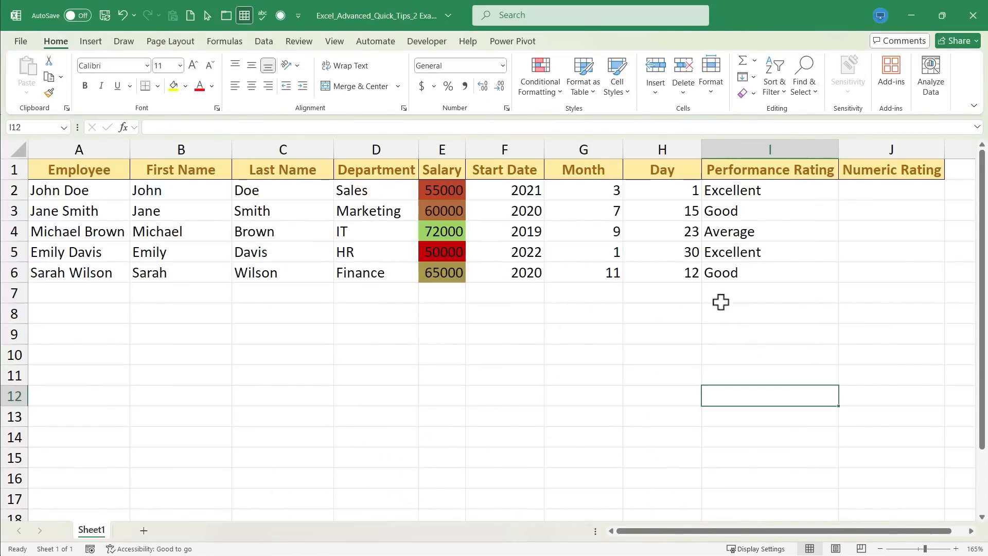
- Replace every Excellent rating with Fabulous via Ctrl+H and close the replace window
key(Ctrl+h)
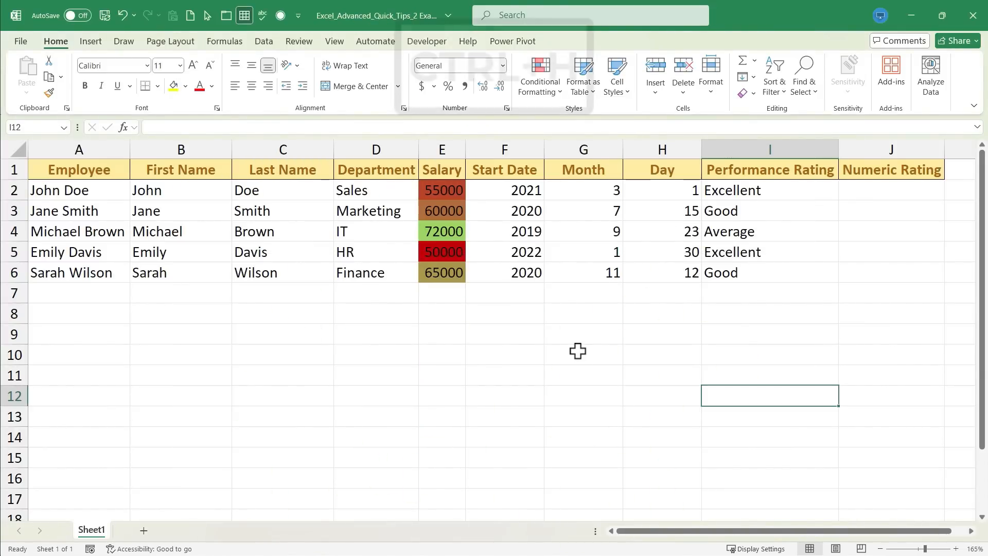
key(ctrl+h)
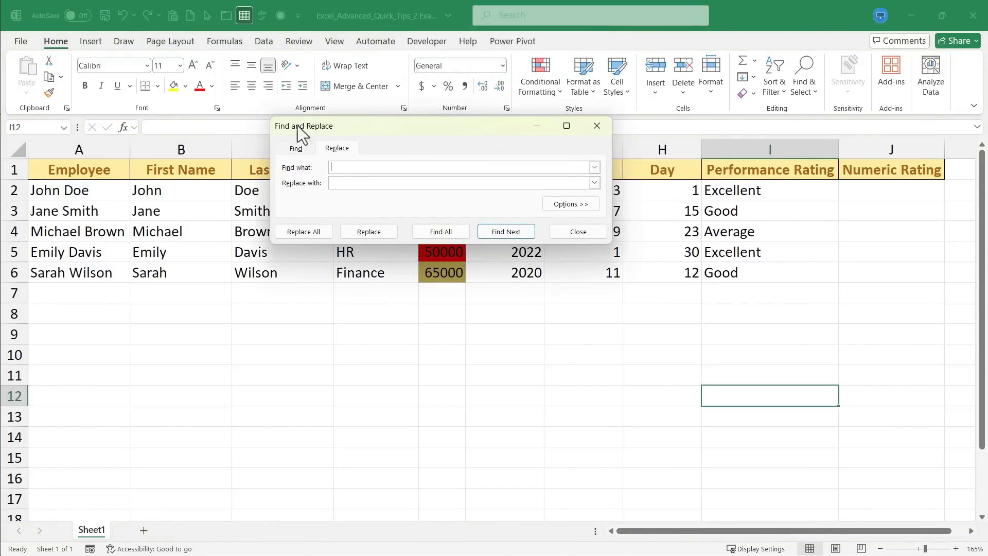
drag(304, 125, 131, 50)
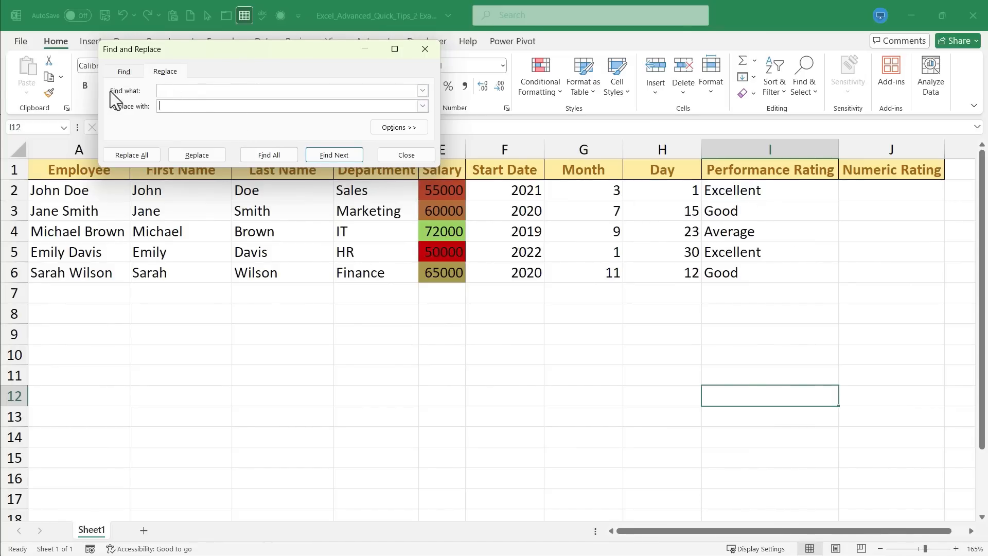
text(Excellent)
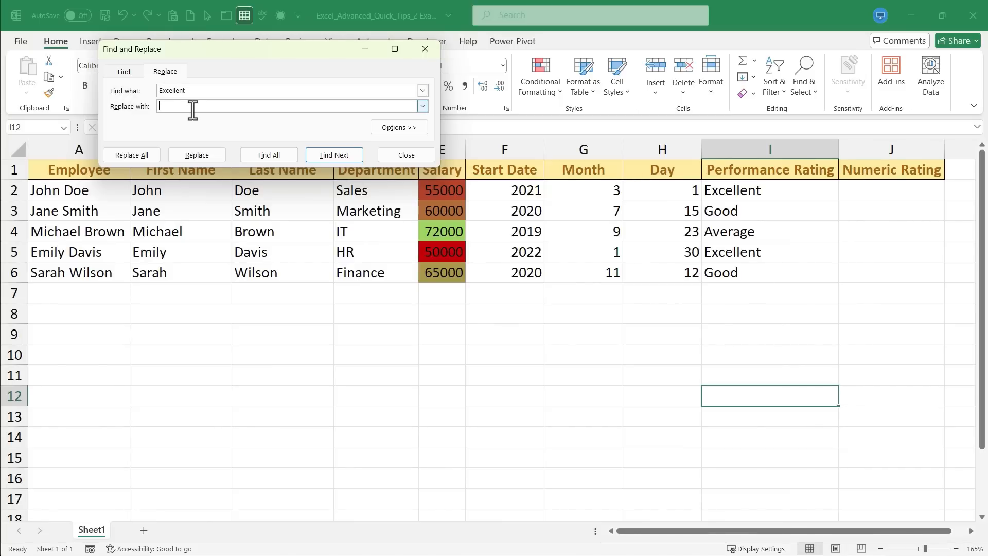
text(Fabulous)
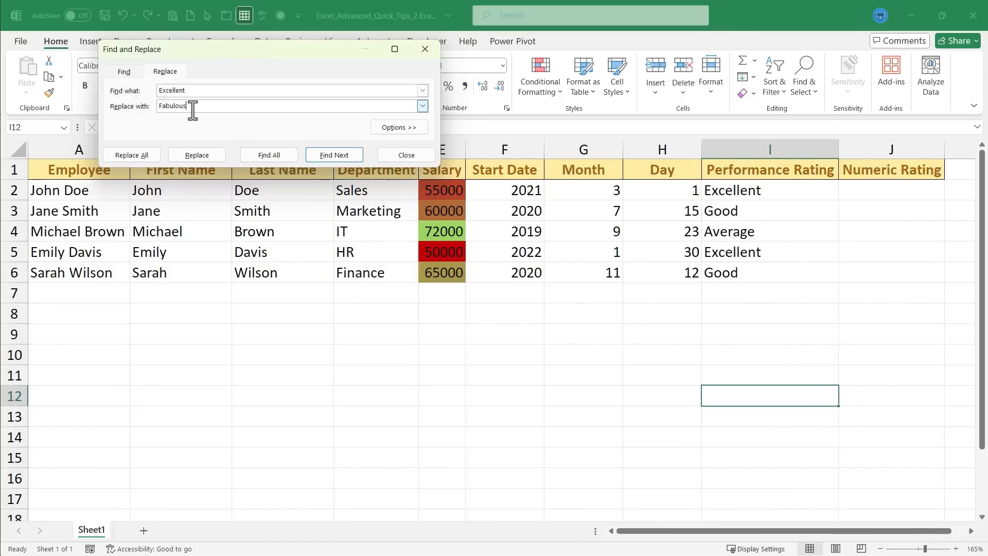
click(131, 155)
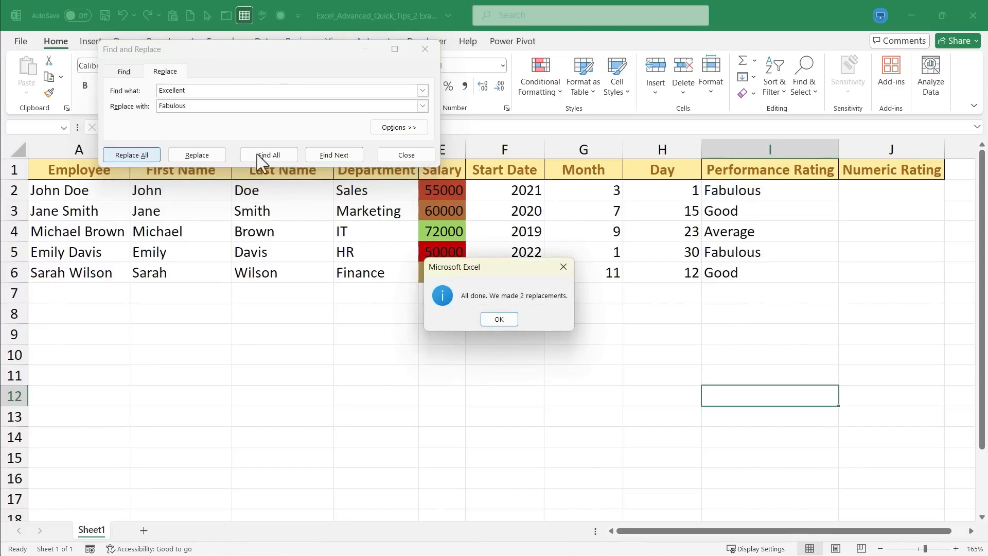
click(498, 319)
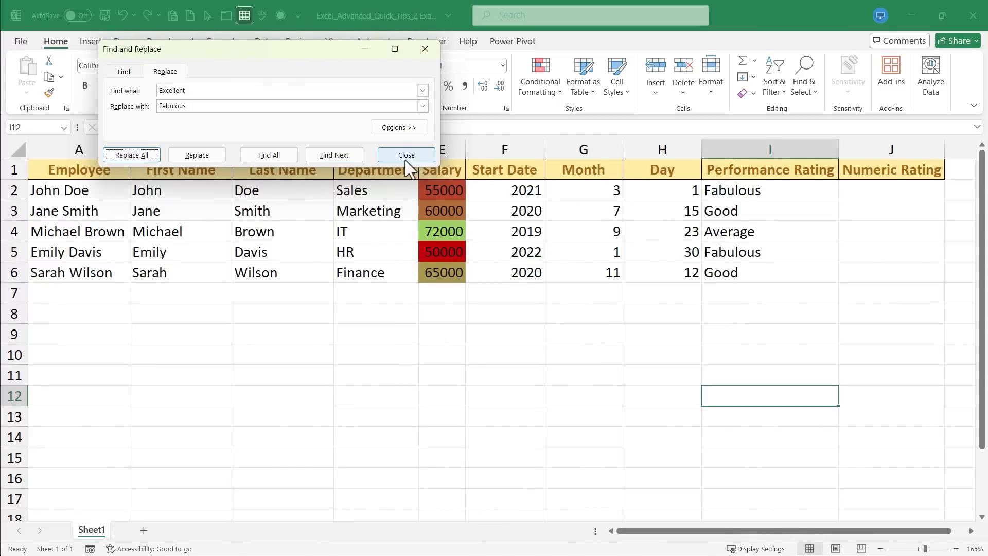
click(405, 154)
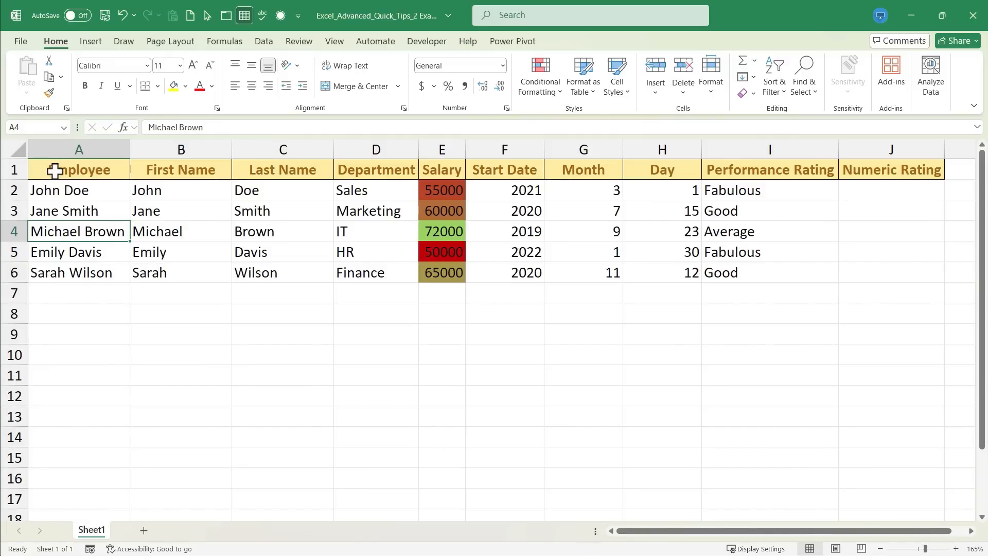
- Copy the header row's light green fill and green text onto the Employee column A with Format Painter
click(78, 169)
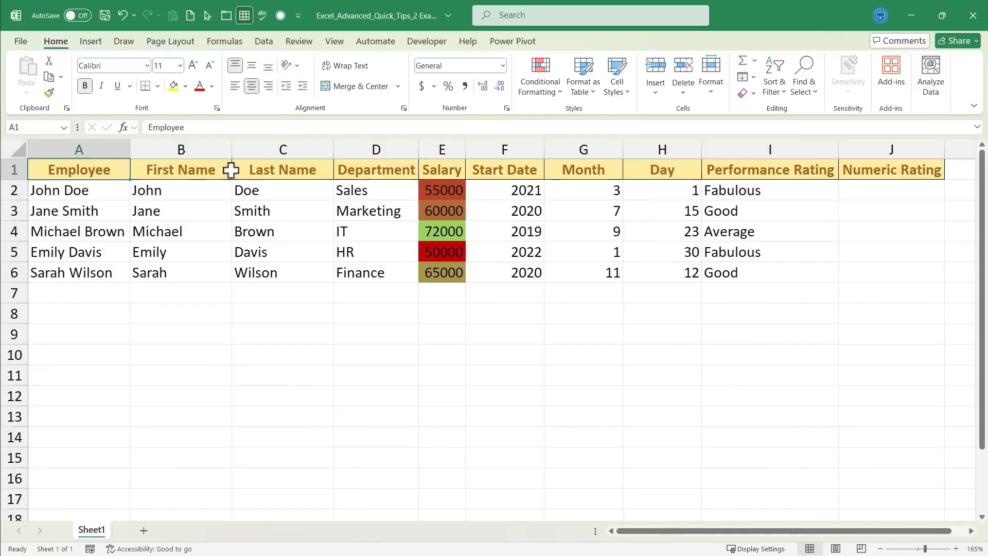
mouse_move(37, 170)
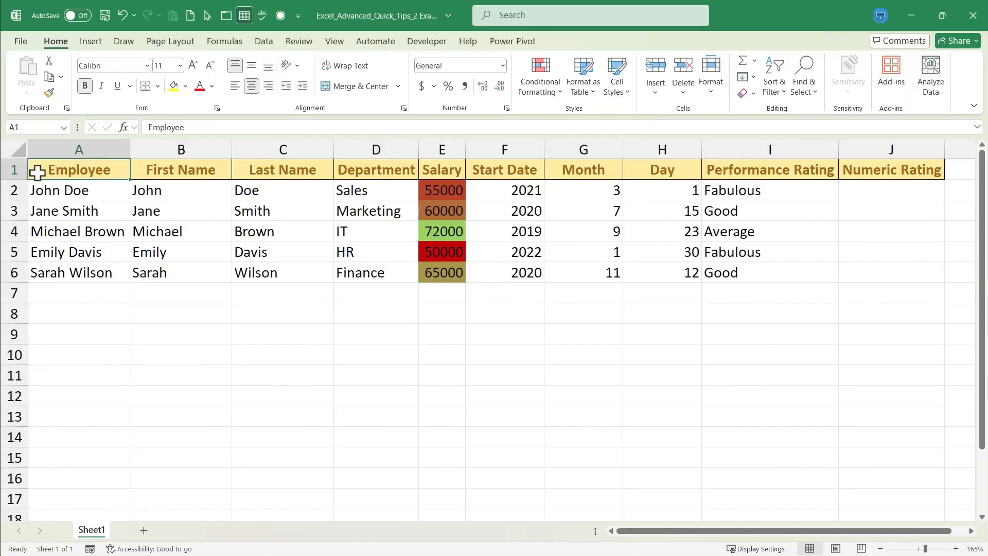
key(shift)
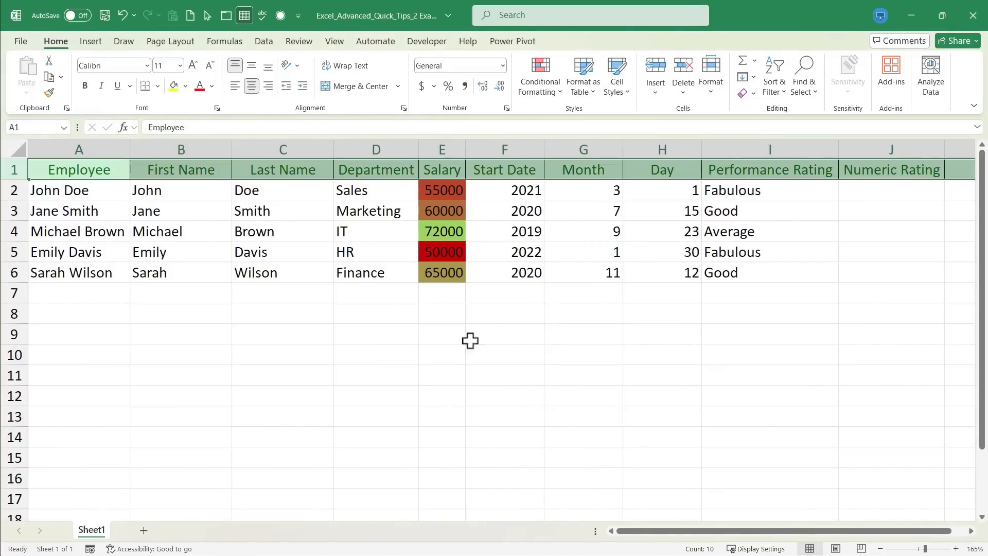
key(shift+space)
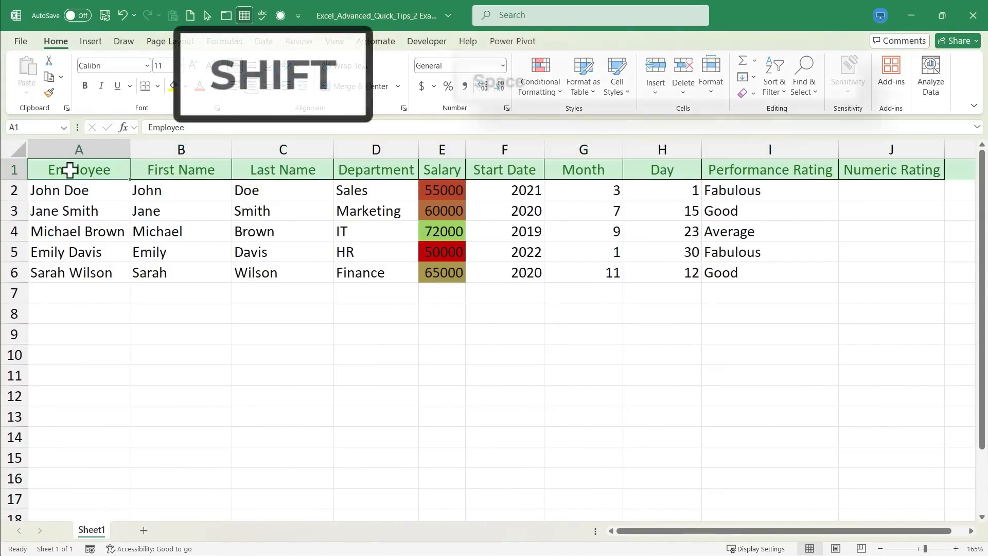
key(shift+space)
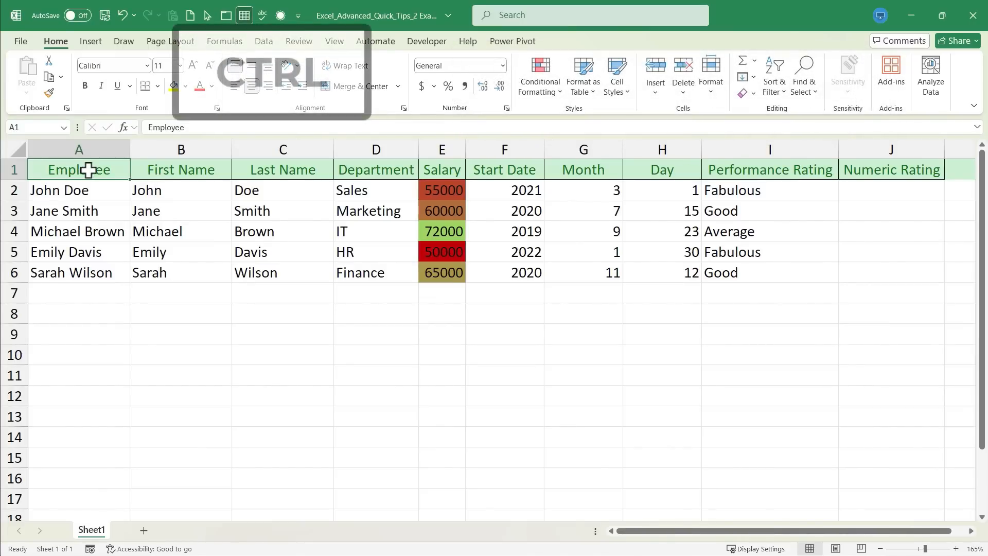
key(ctrl+space)
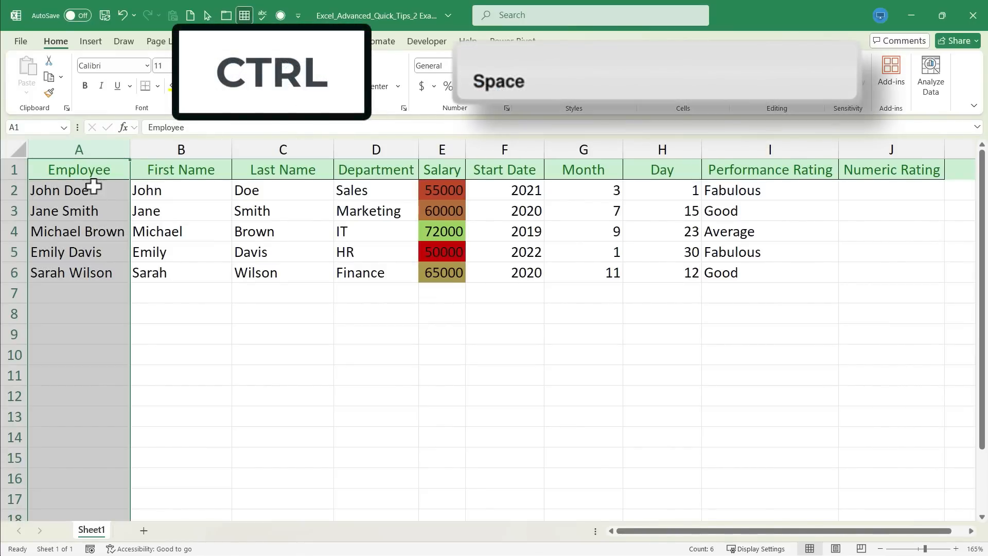
click(616, 75)
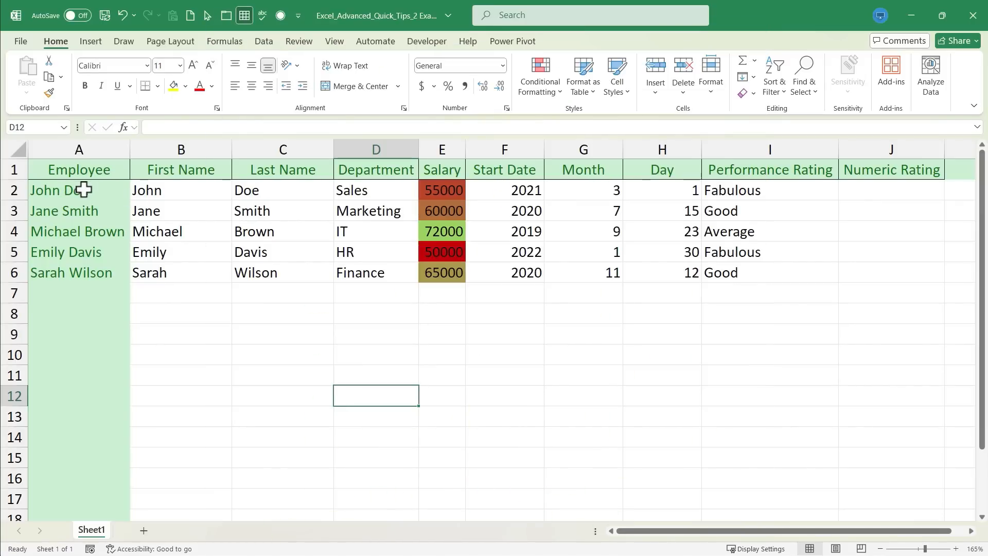
mouse_move(74, 175)
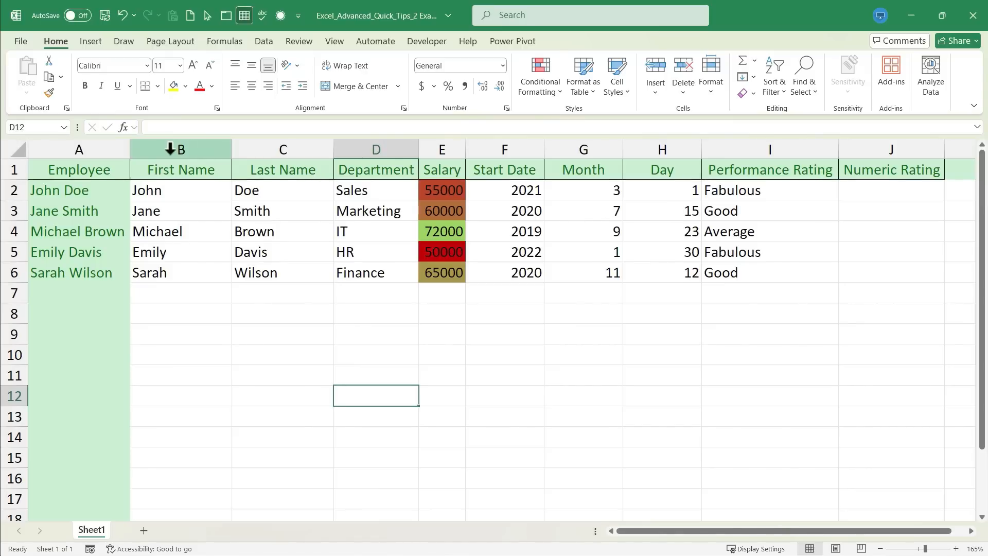
- Group the First Name and Last Name columns (B:C) into one outline group
click(180, 150)
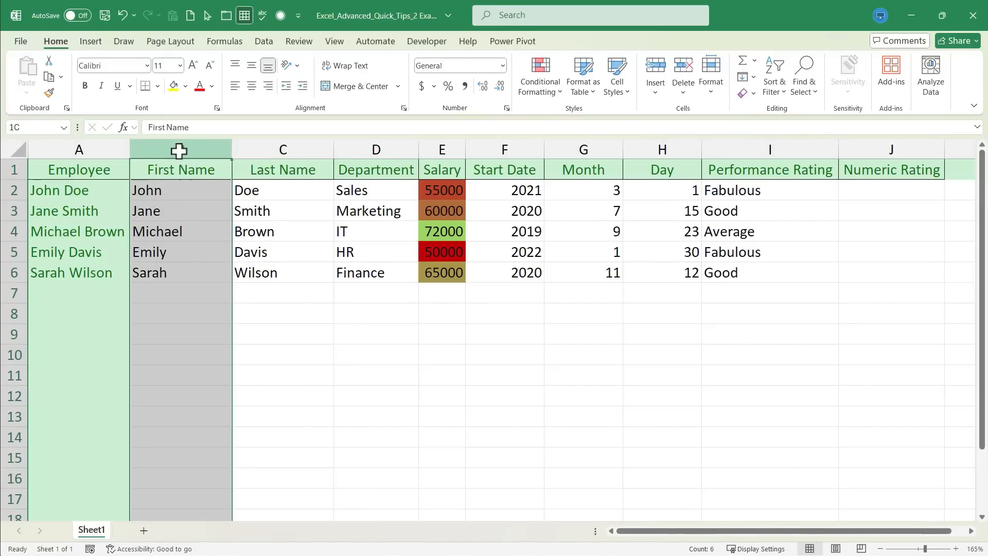
click(282, 292)
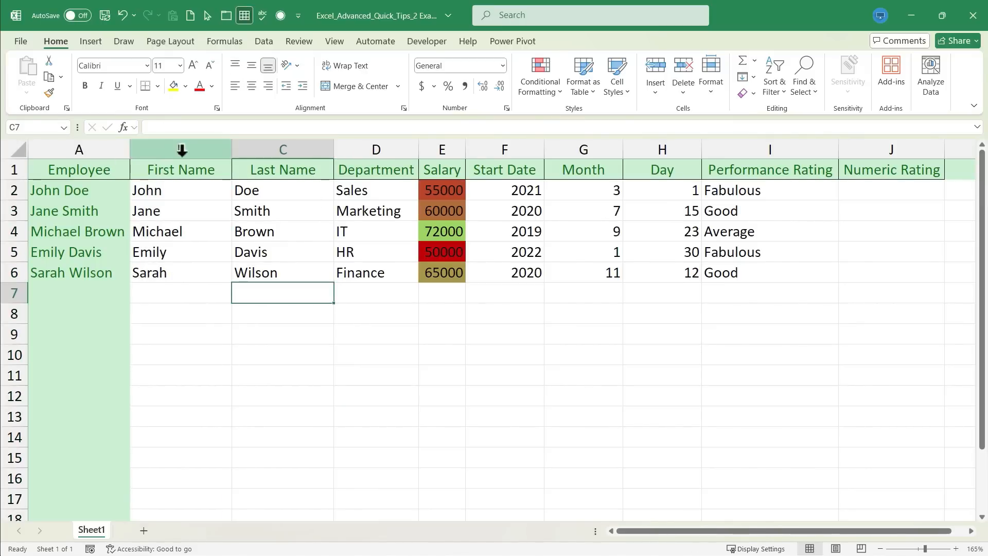
drag(180, 149, 282, 149)
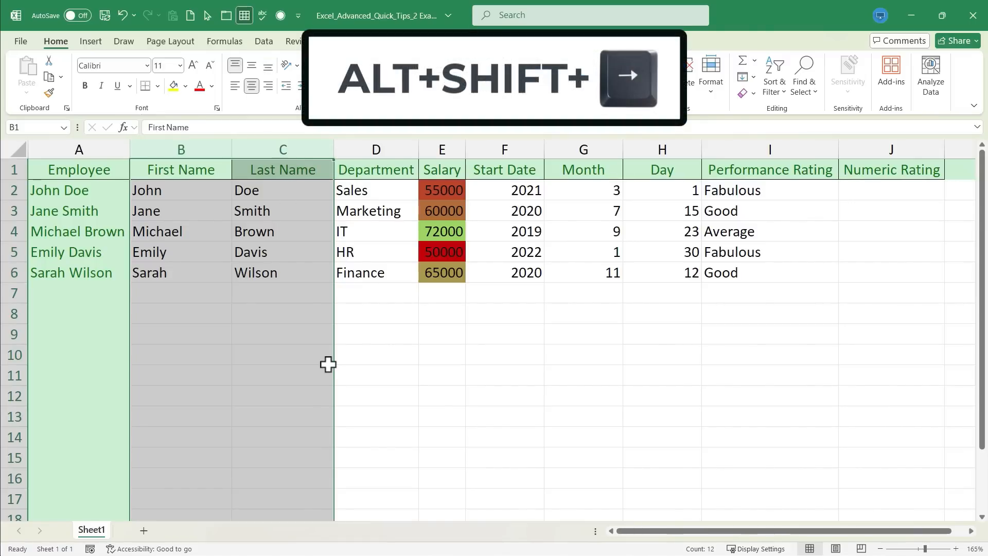
key(alt)
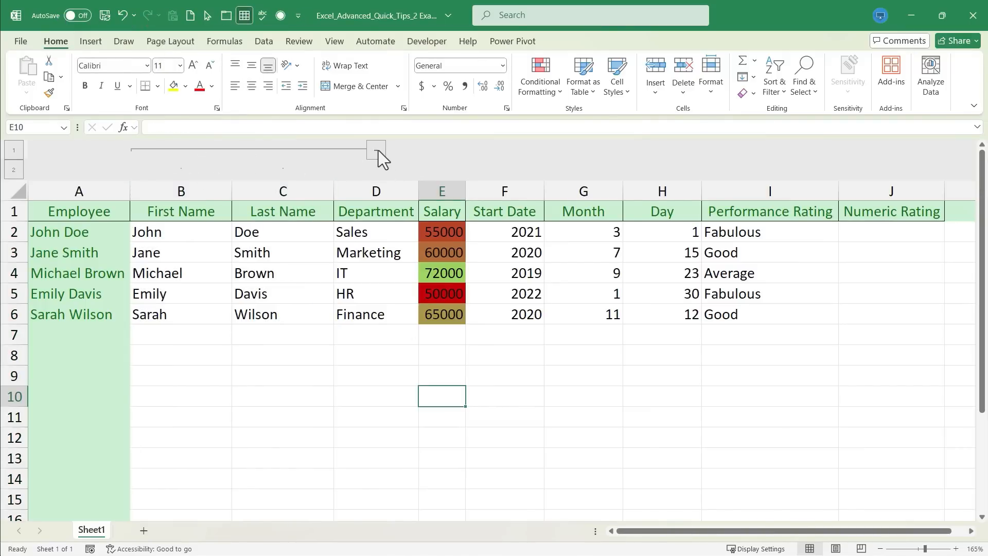
- Collapse the name-column group and expand it again so both columns show
click(376, 150)
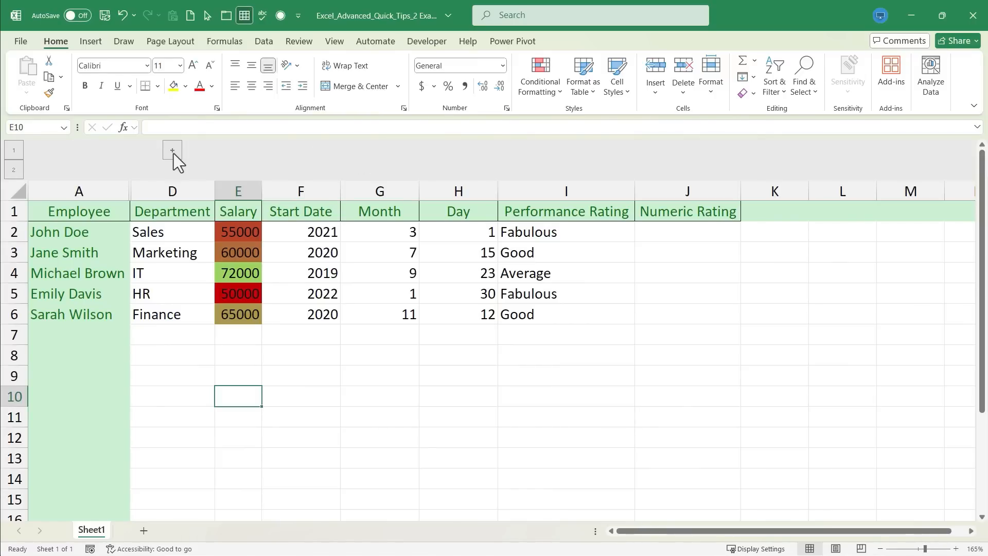
click(172, 150)
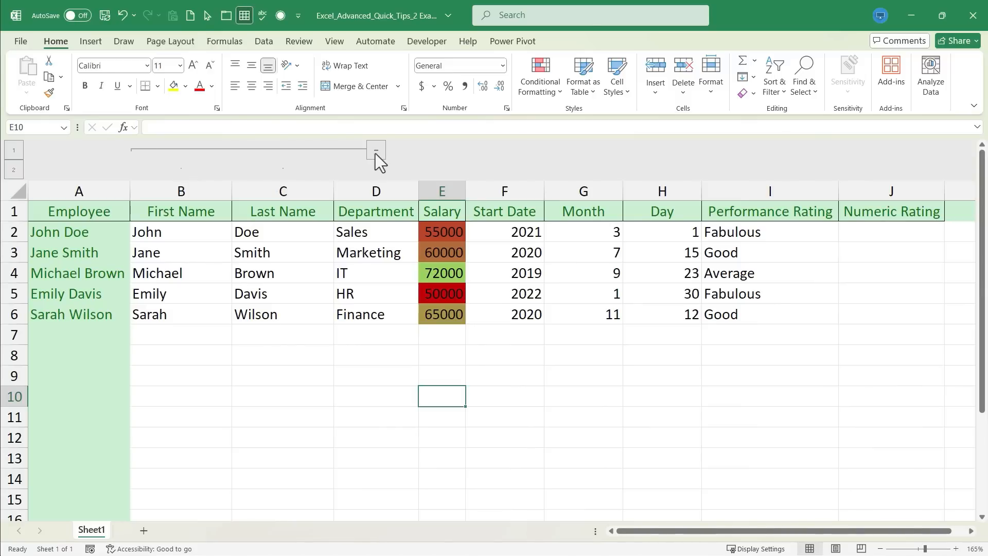
mouse_move(176, 160)
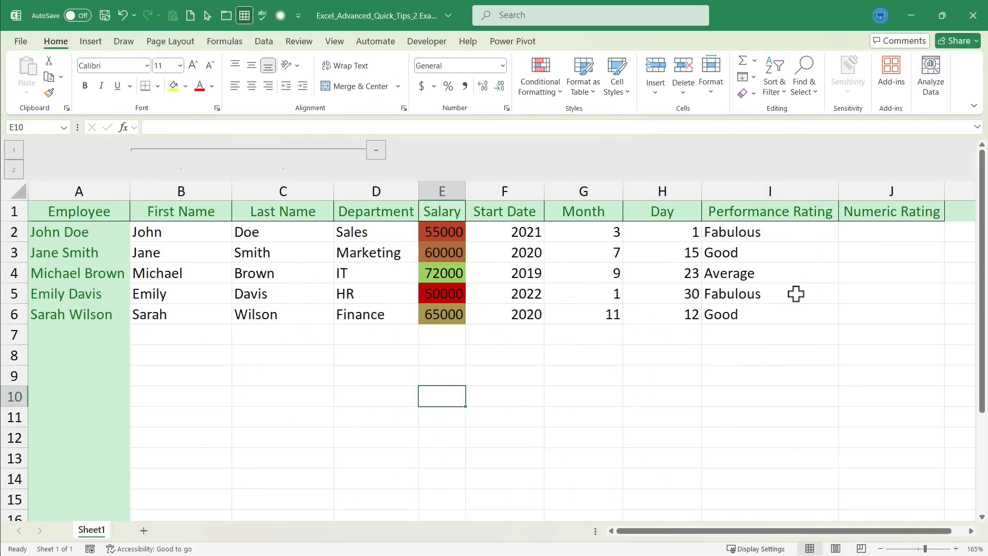
click(769, 294)
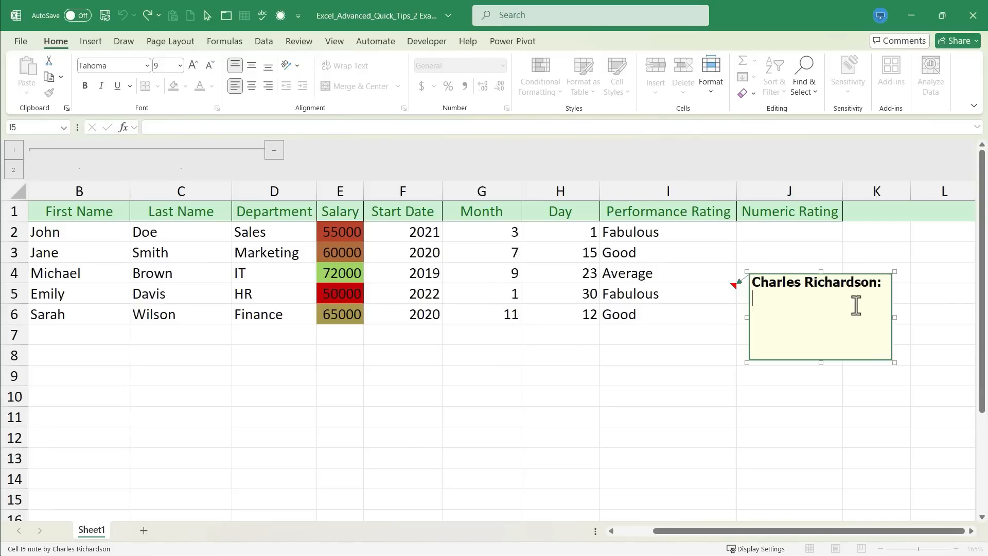
text(V)
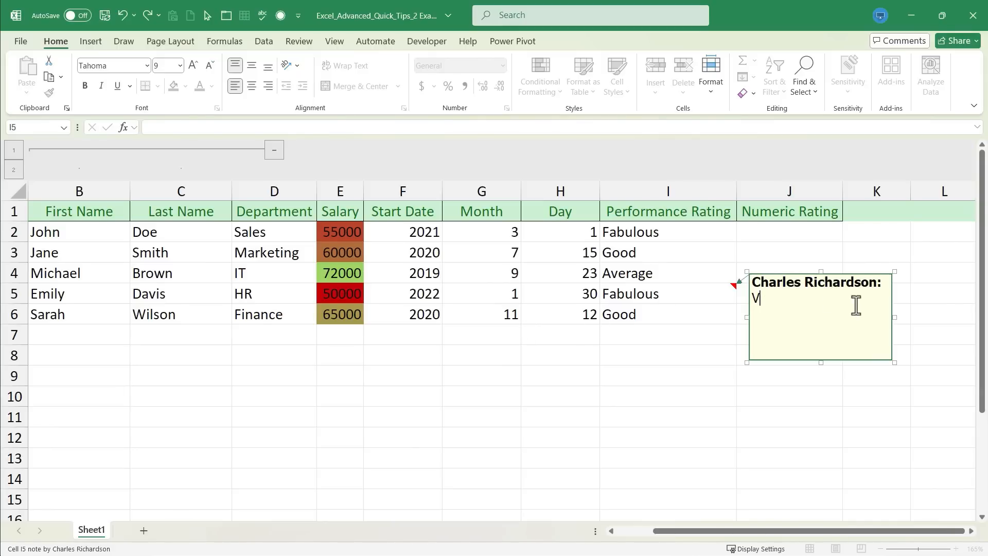
text(erging on stupendous)
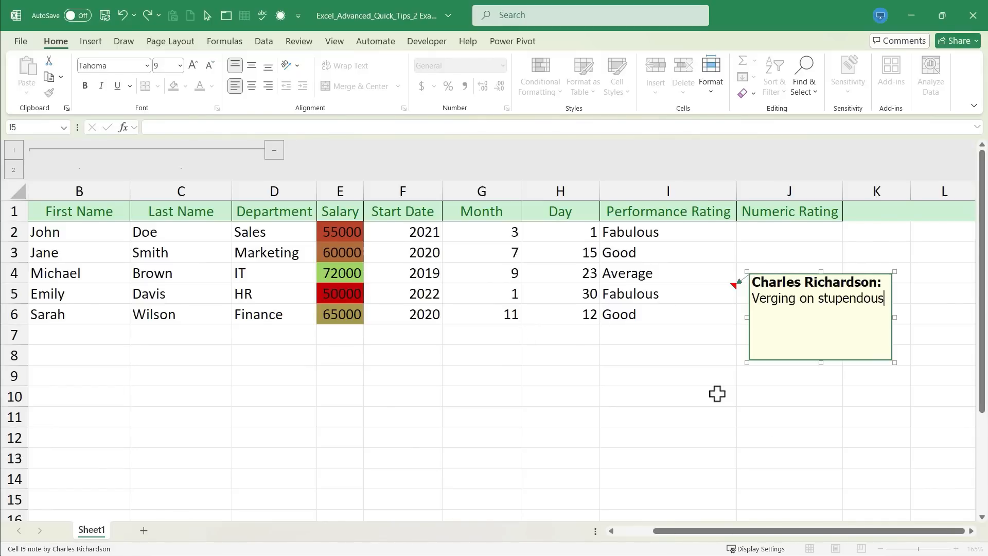
click(667, 375)
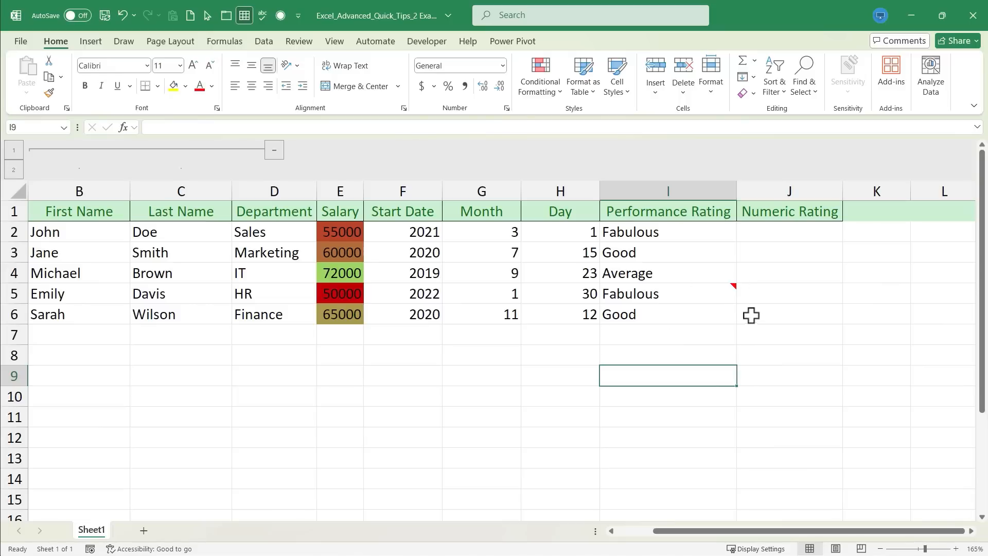
mouse_move(759, 340)
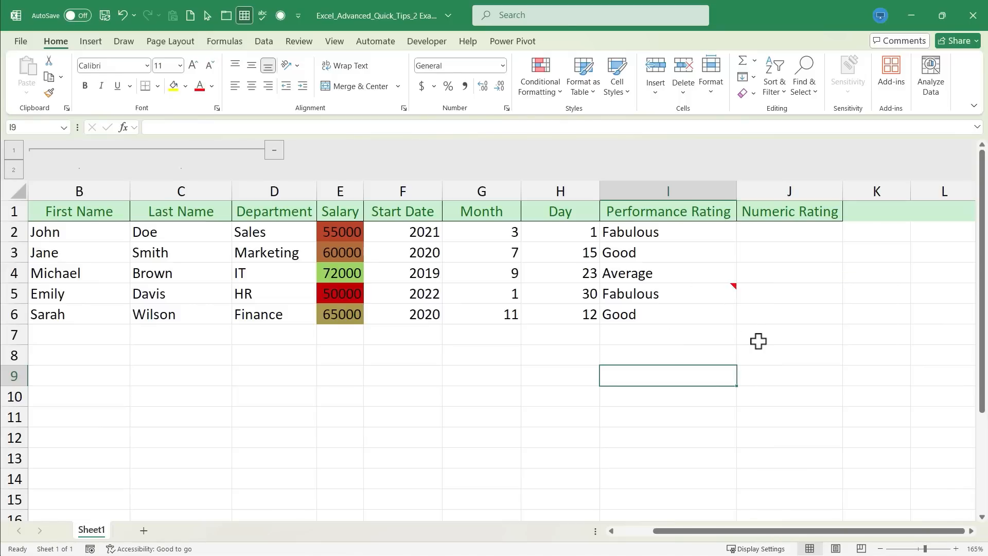
mouse_move(729, 310)
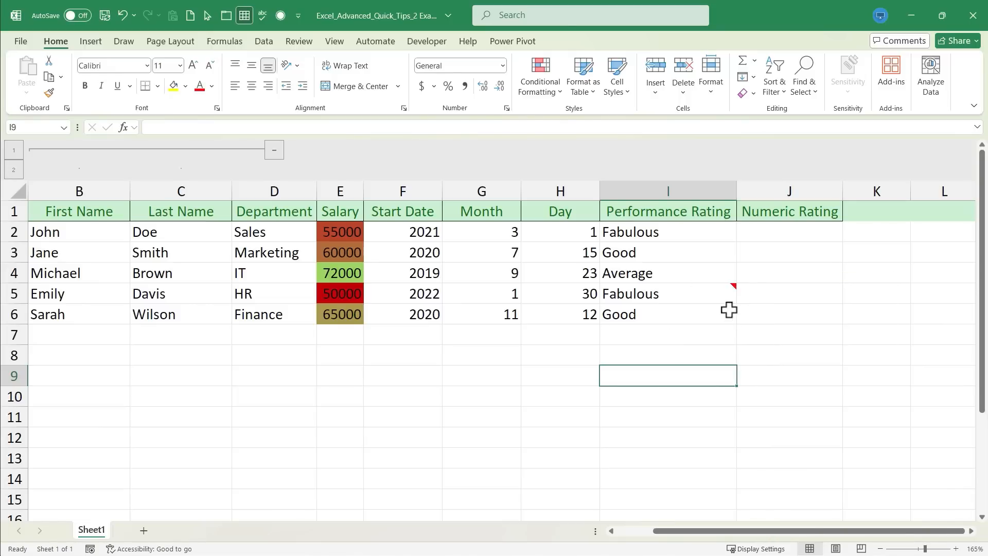
mouse_move(730, 291)
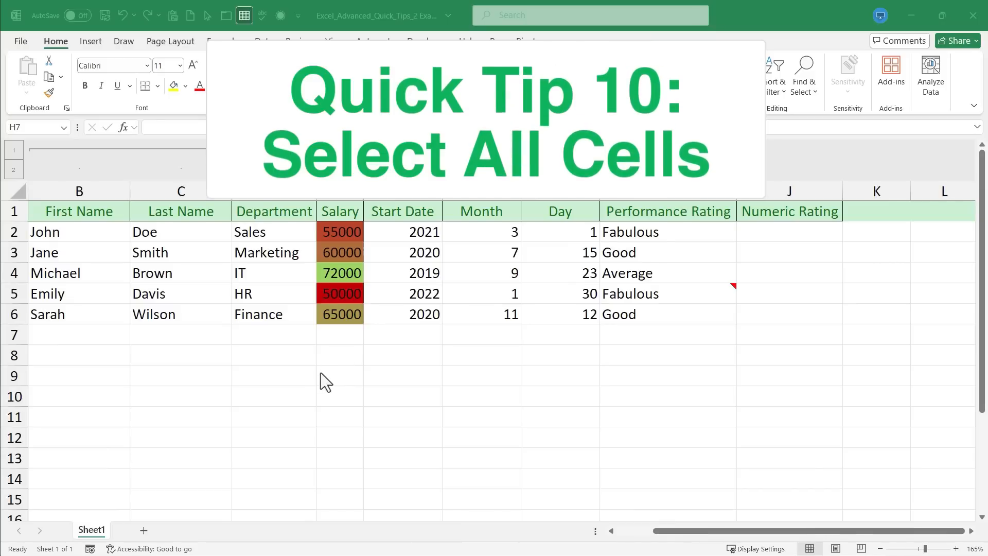
- Fill the whole employee data range with yellow
click(560, 376)
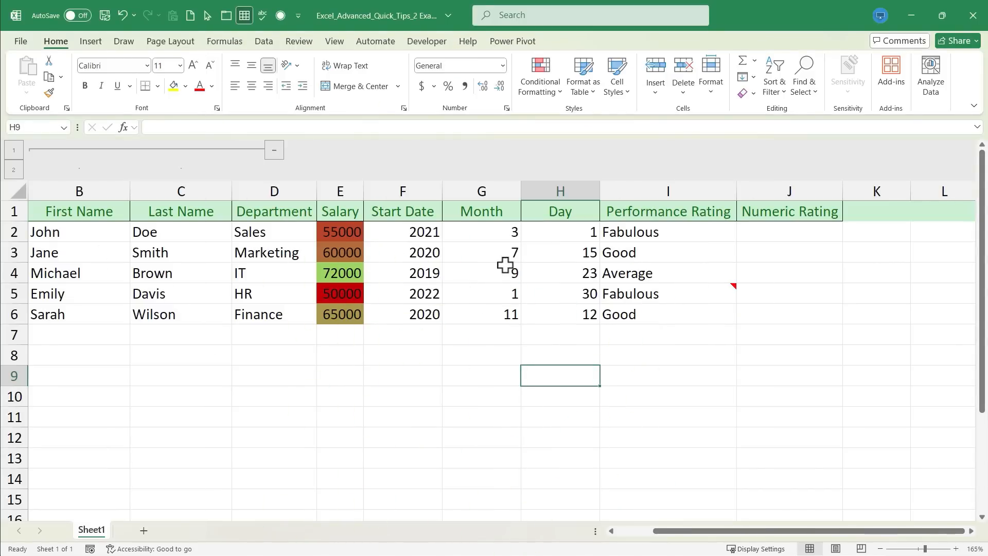
key(ctrl+a)
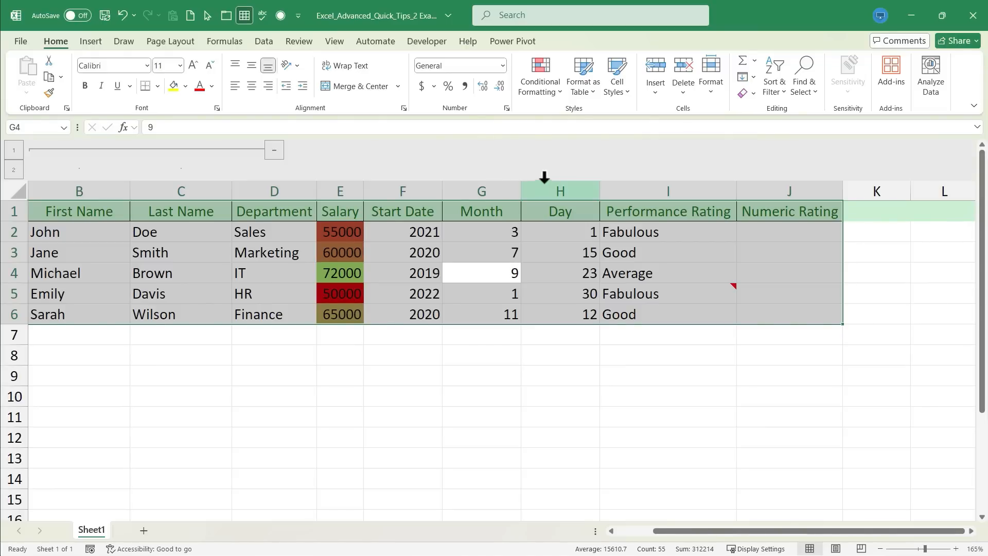
click(173, 87)
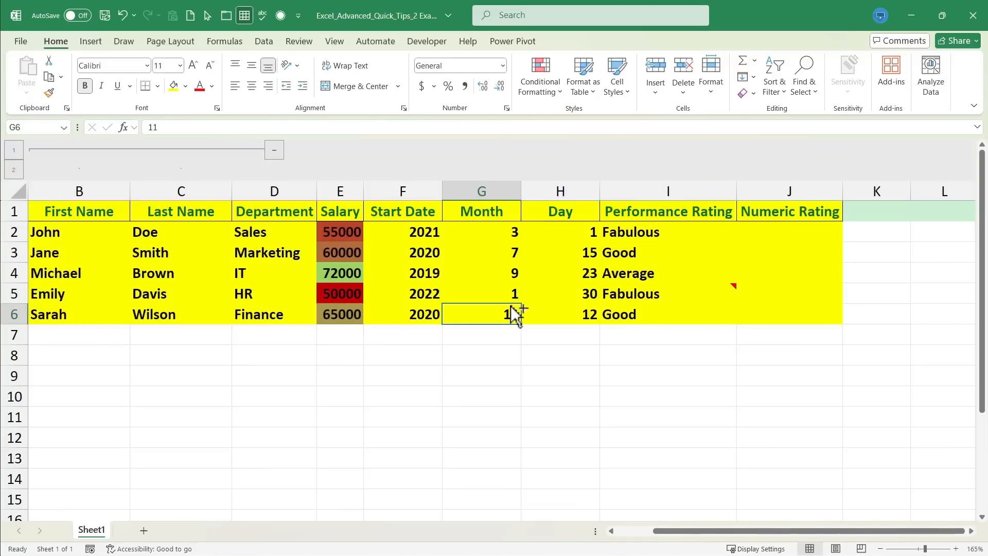
- Select all cells, review border options and choose yellow fill again
key(ctrl+a)
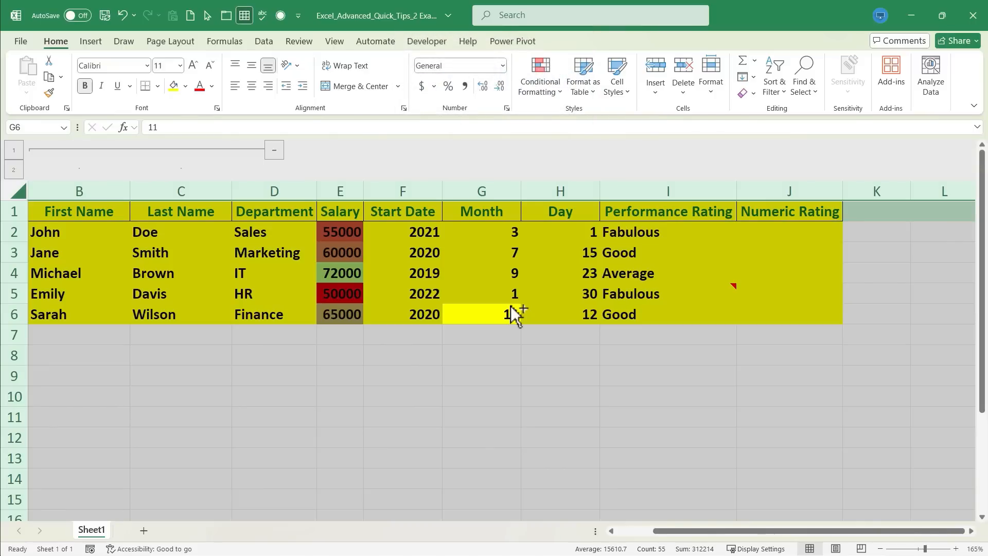
click(145, 85)
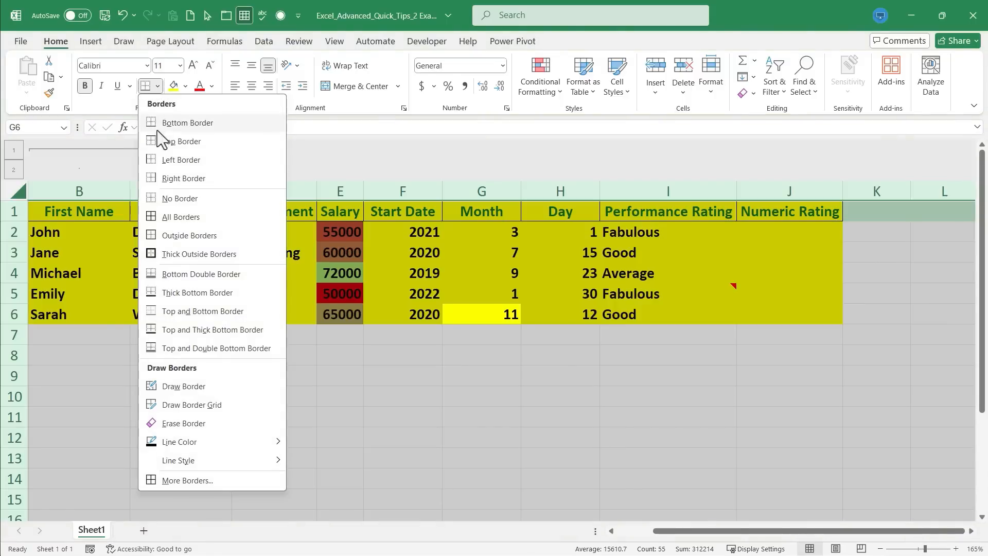
click(185, 86)
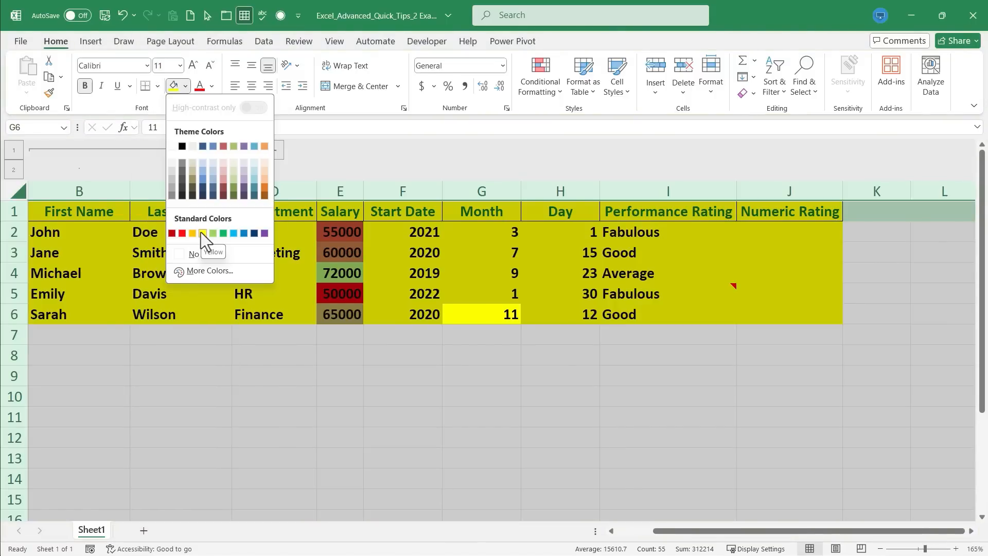
click(203, 233)
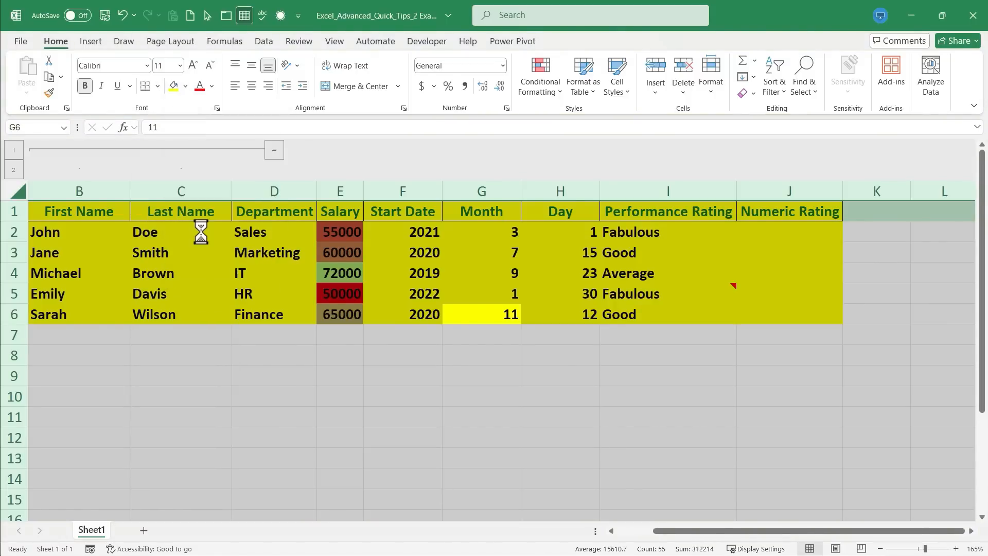